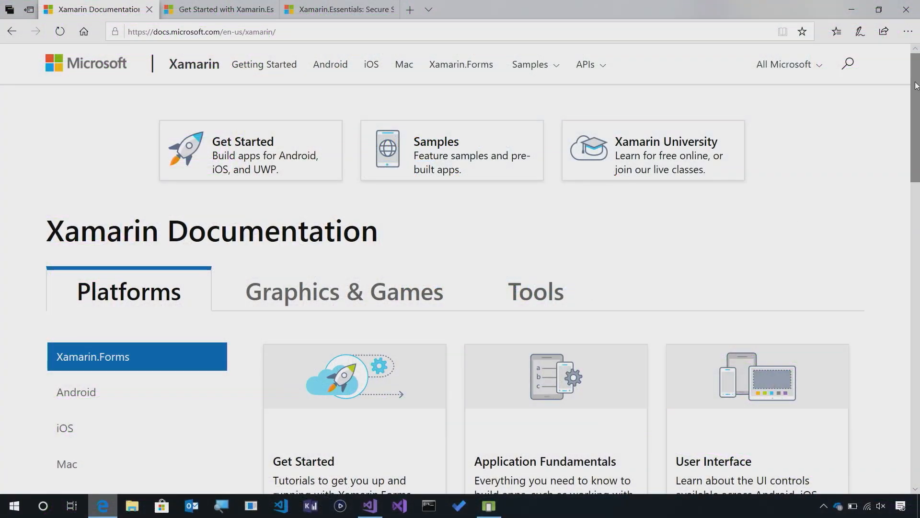
- Scroll the Get Started with Xamarin.Essentials guide to the Android OnCreate and OnRequestPermissionsResult snippets
scroll(down, 3)
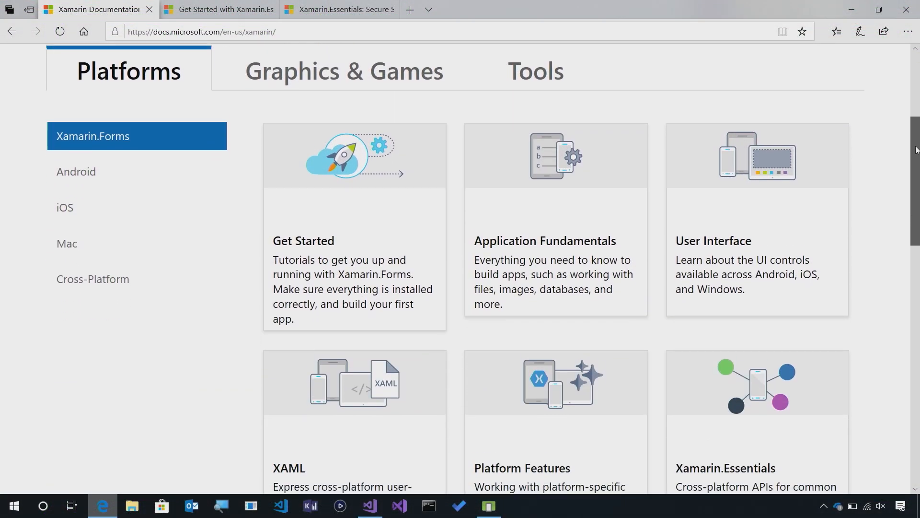
scroll(down, 3)
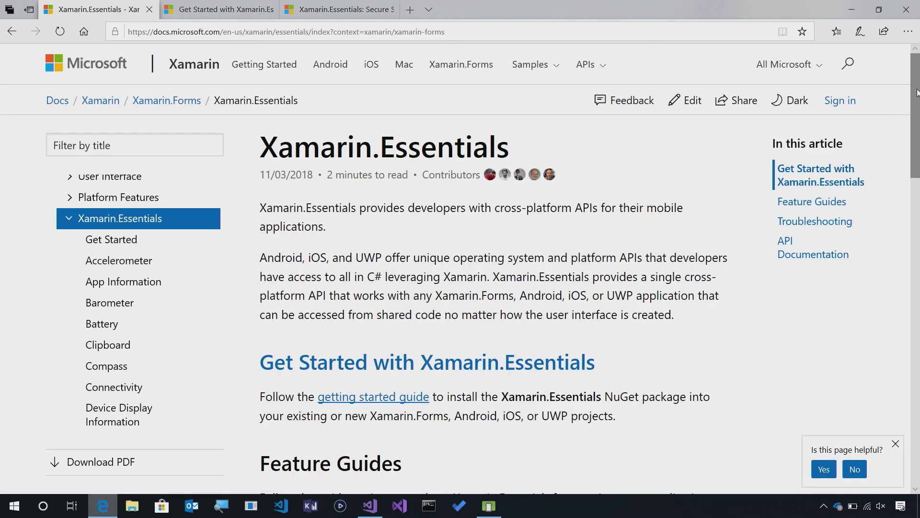
scroll(down, 3)
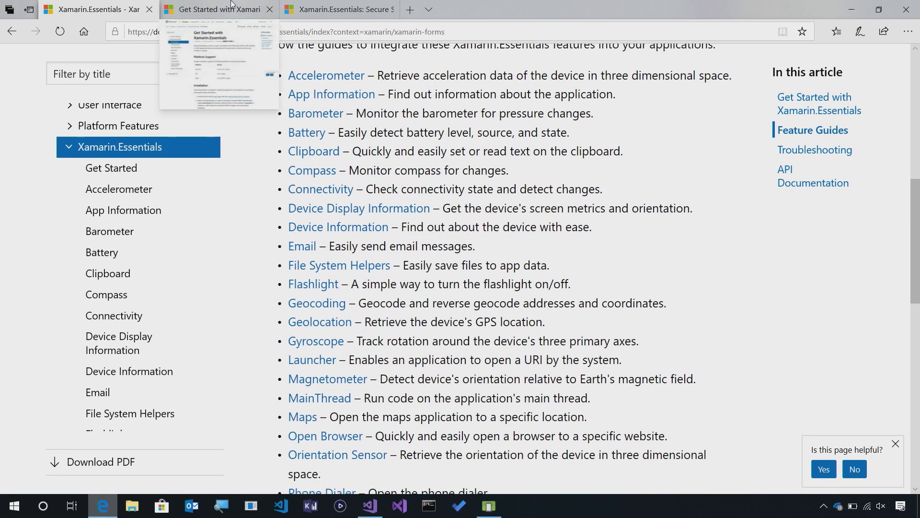
click(217, 8)
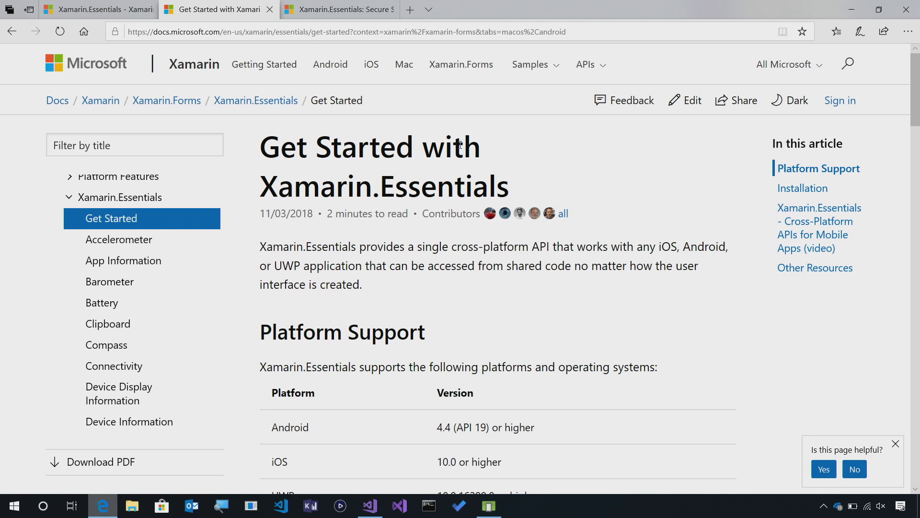
scroll(down, 3)
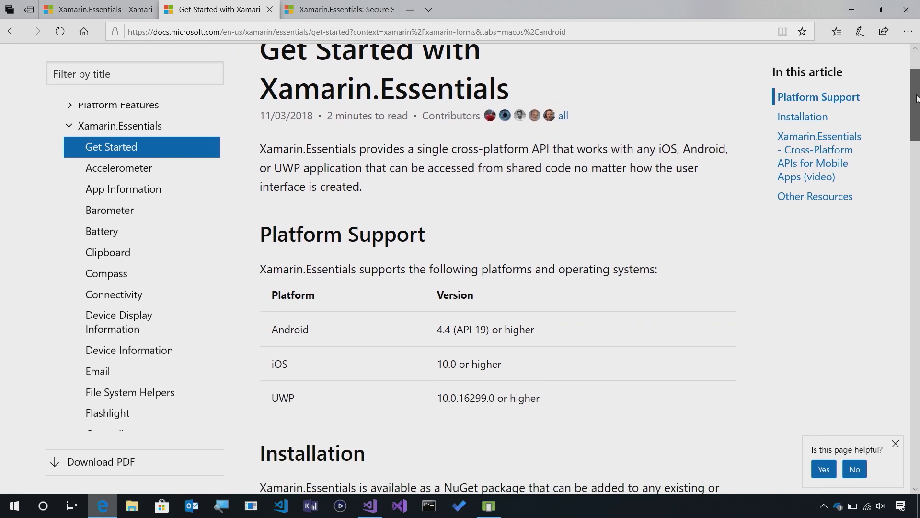
scroll(down, 3)
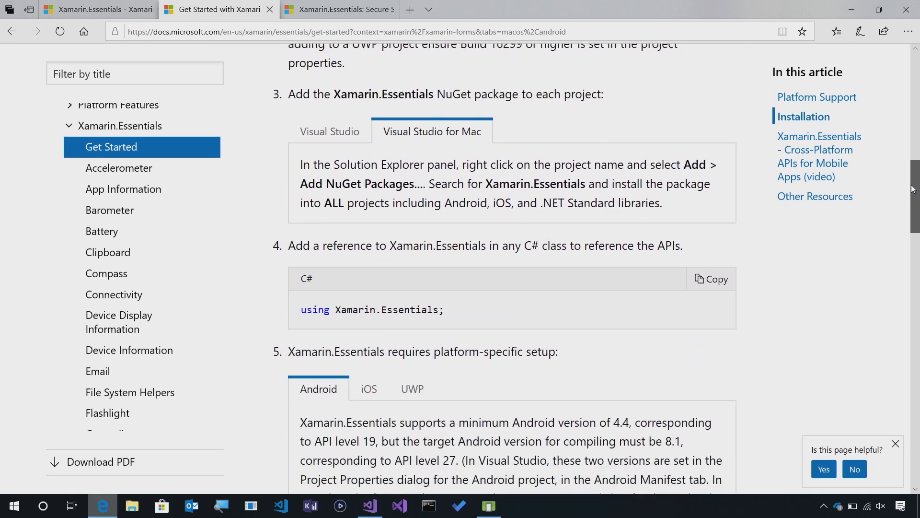
scroll(down, 3)
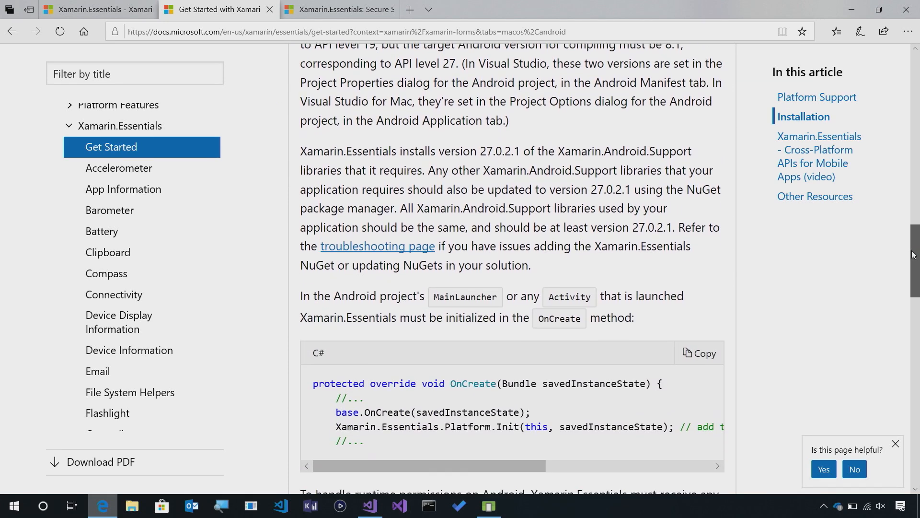
scroll(down, 3)
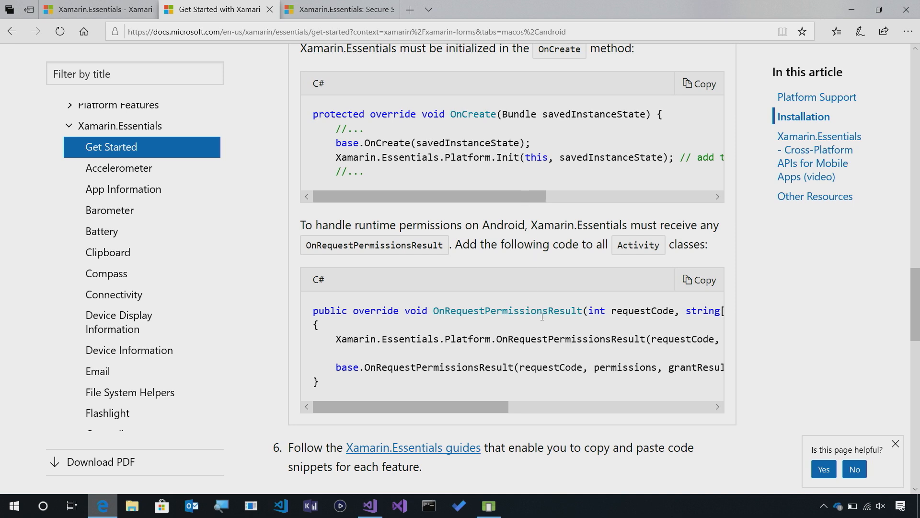
mouse_move(526, 306)
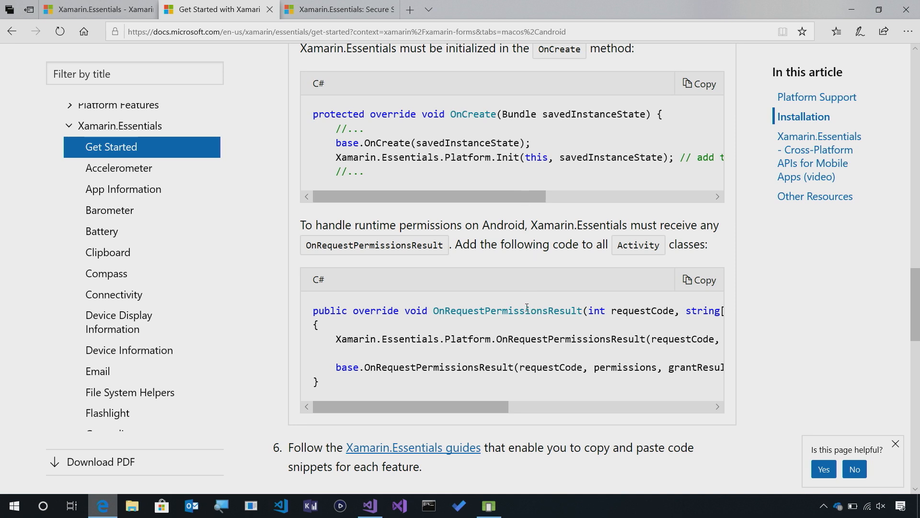
- Read the Secure Storage article's Android backup notes down to the auto_backup_rules.xml Selective Backup steps
click(345, 10)
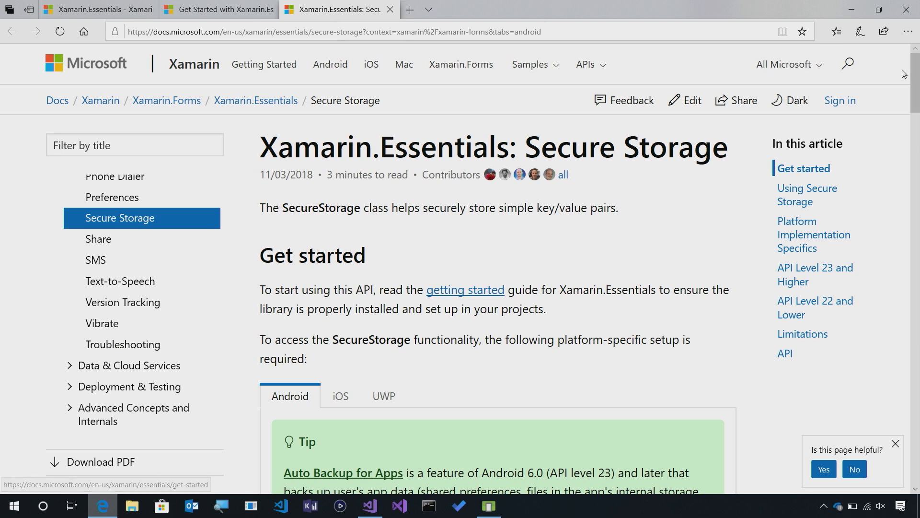
scroll(down, 3)
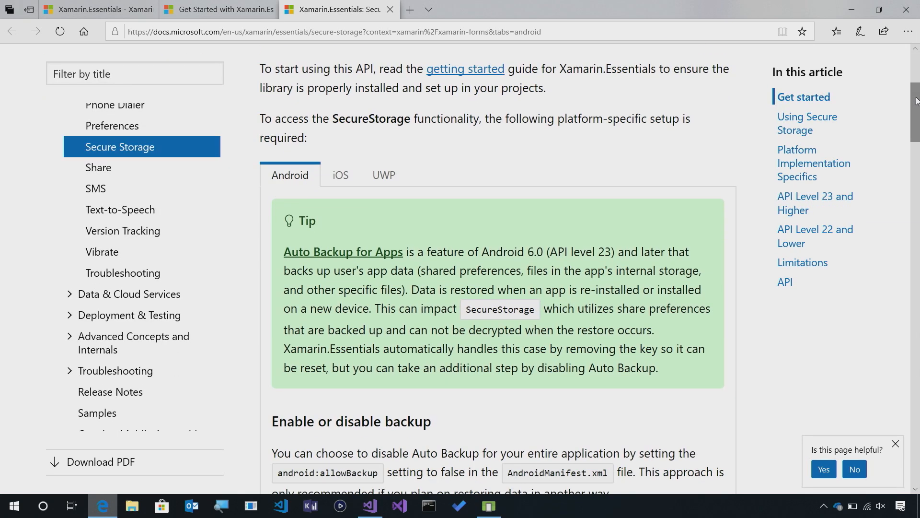
mouse_move(912, 102)
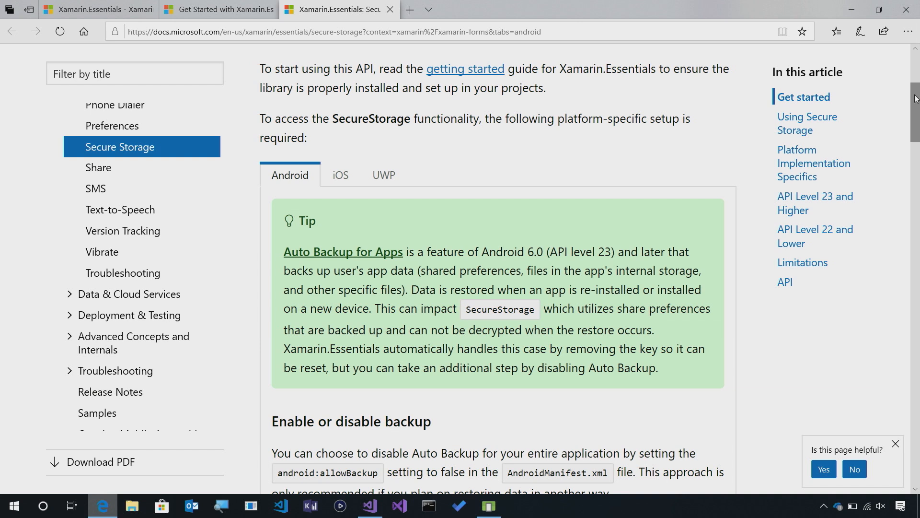
scroll(down, 3)
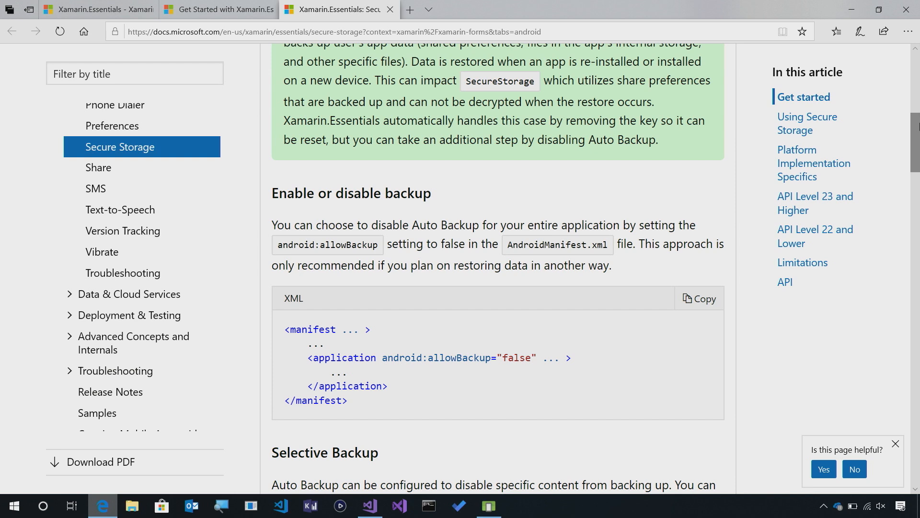
mouse_move(878, 144)
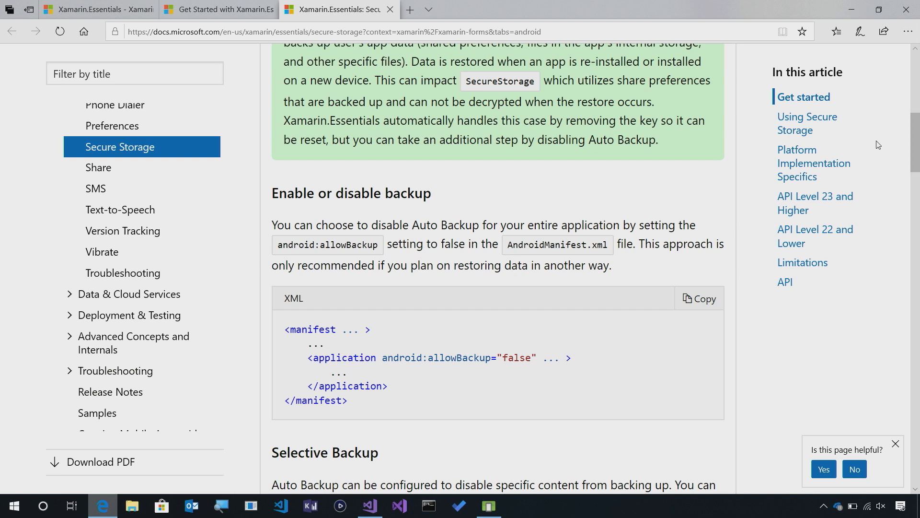
scroll(down, 3)
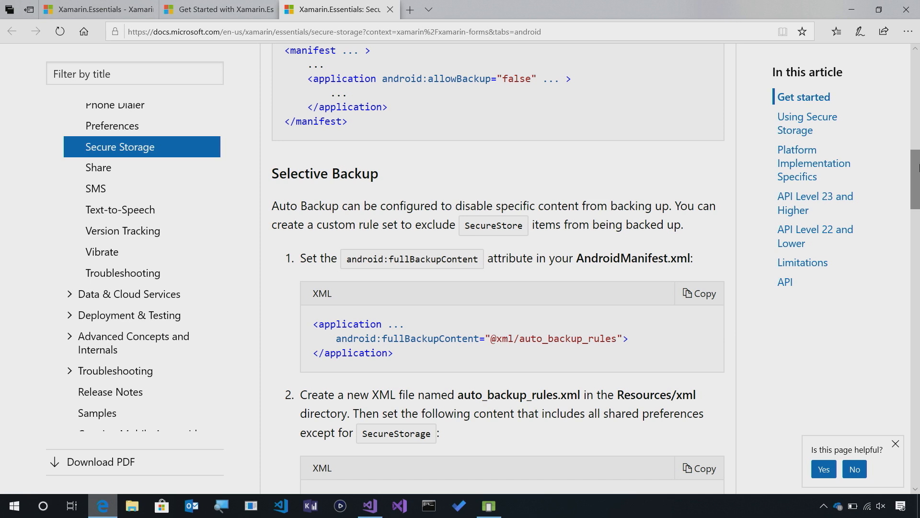
scroll(down, 3)
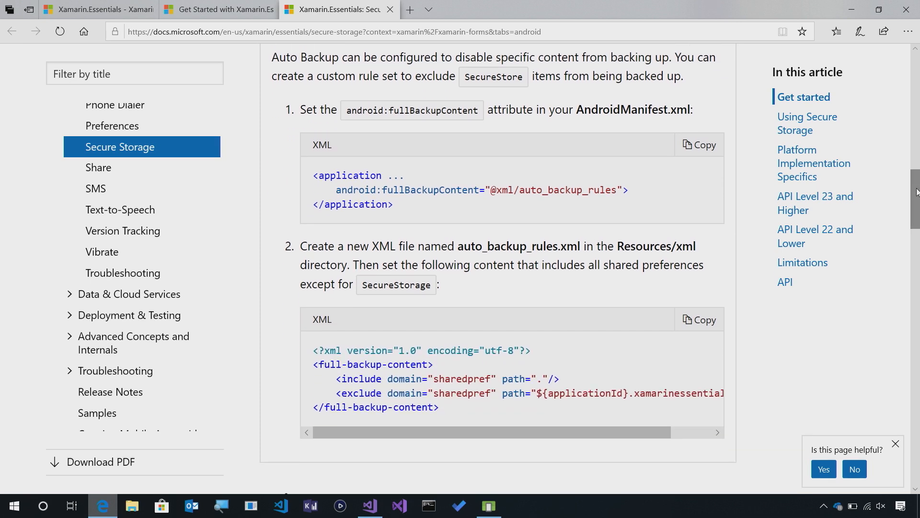
mouse_move(668, 221)
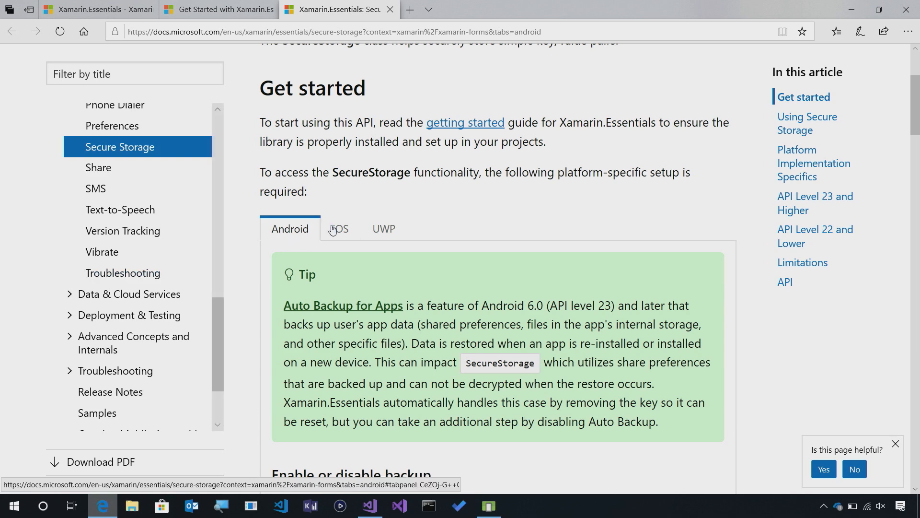
- Review the iOS and UWP setup tabs and highlight the SetAsync oauth token save example
click(340, 228)
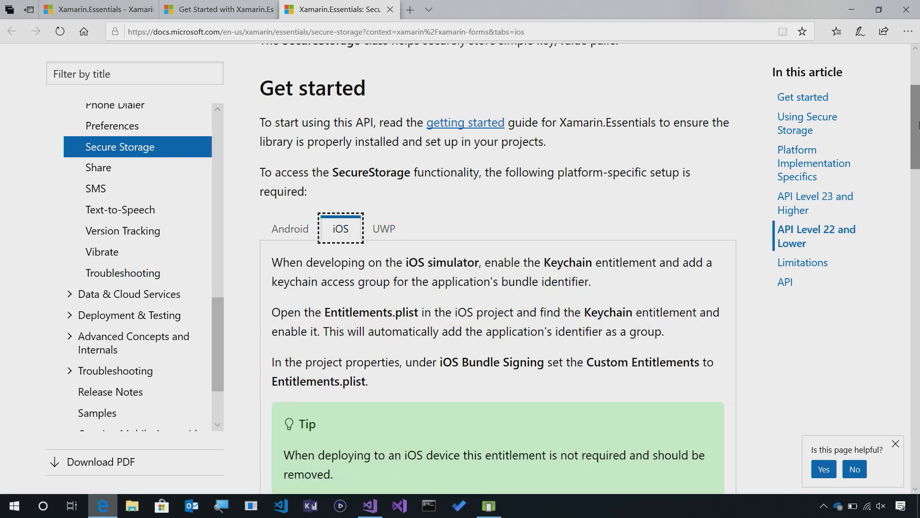
scroll(down, 3)
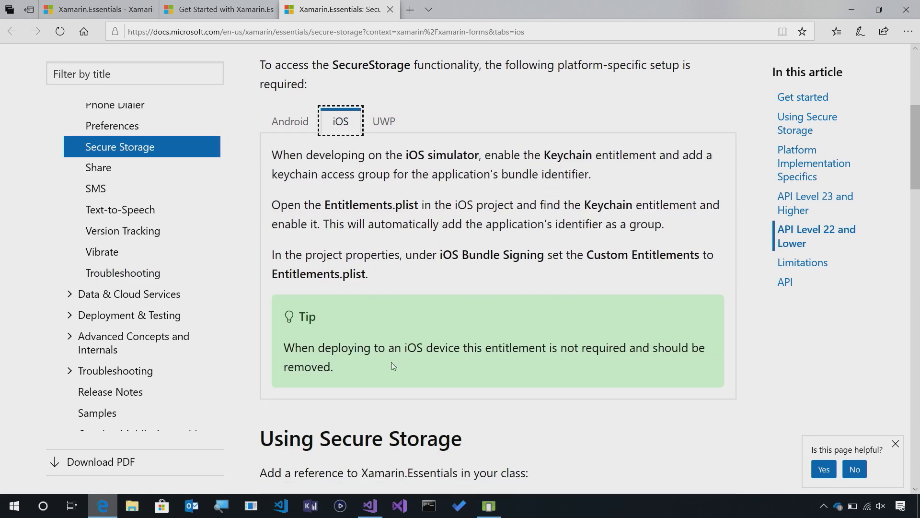
click(383, 121)
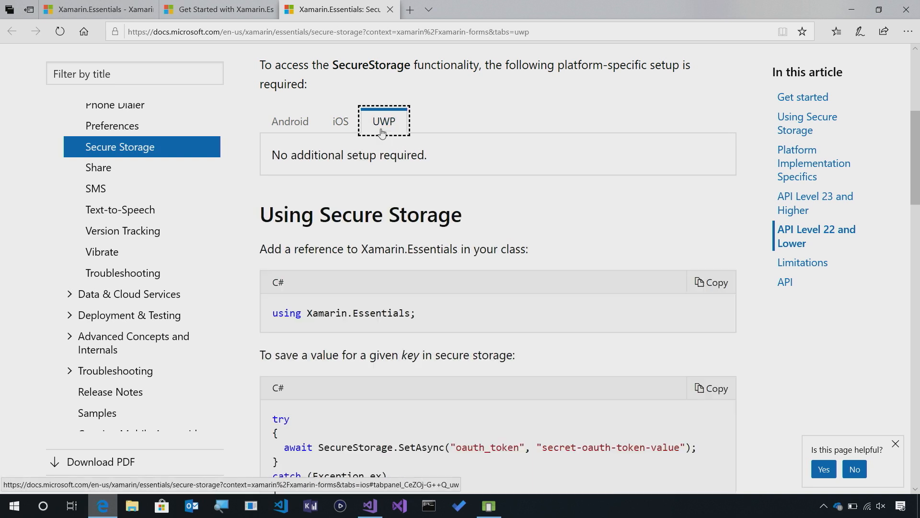
mouse_move(345, 136)
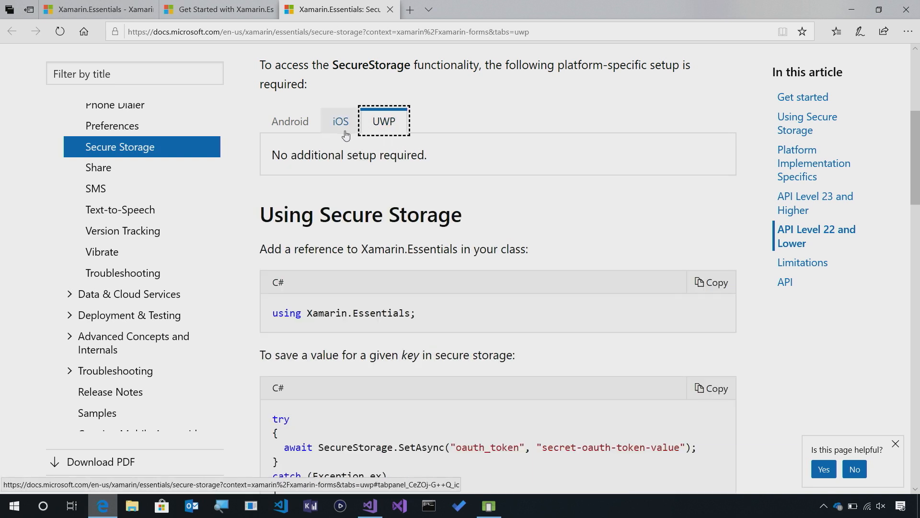
scroll(down, 3)
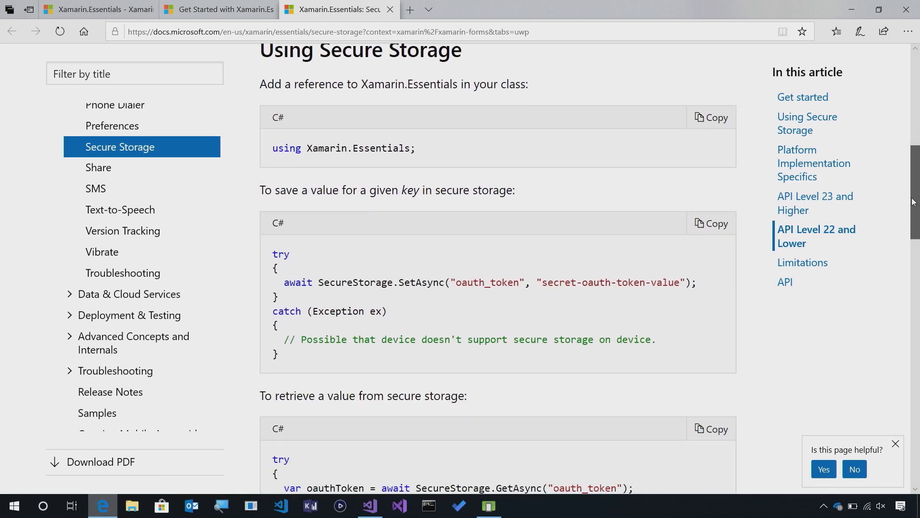
scroll(down, 3)
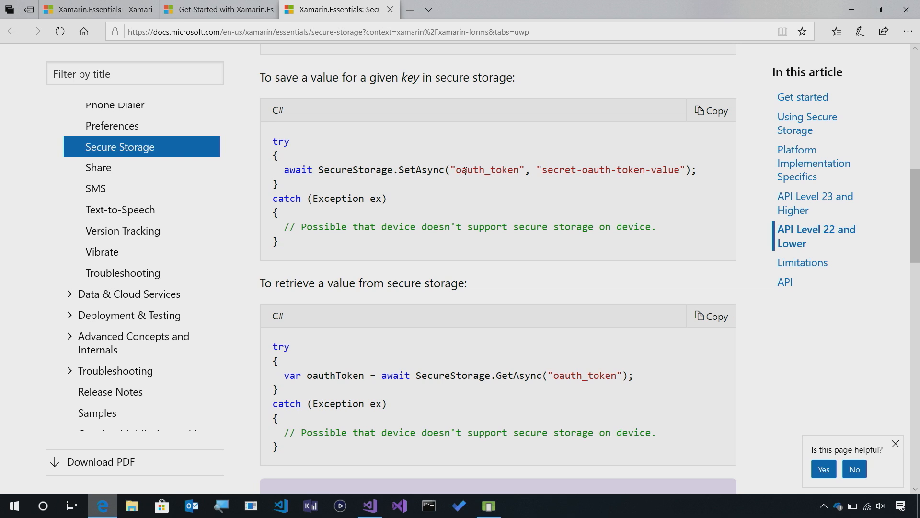
drag(398, 170, 598, 170)
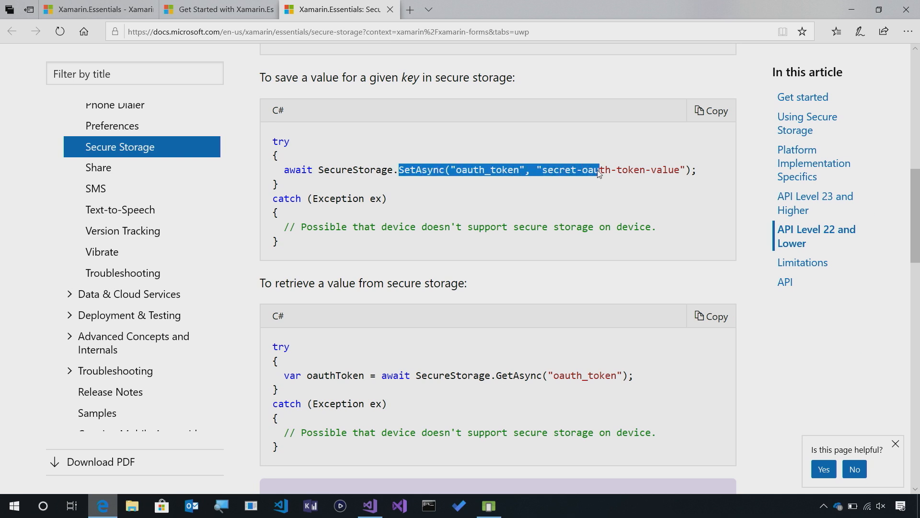
click(602, 170)
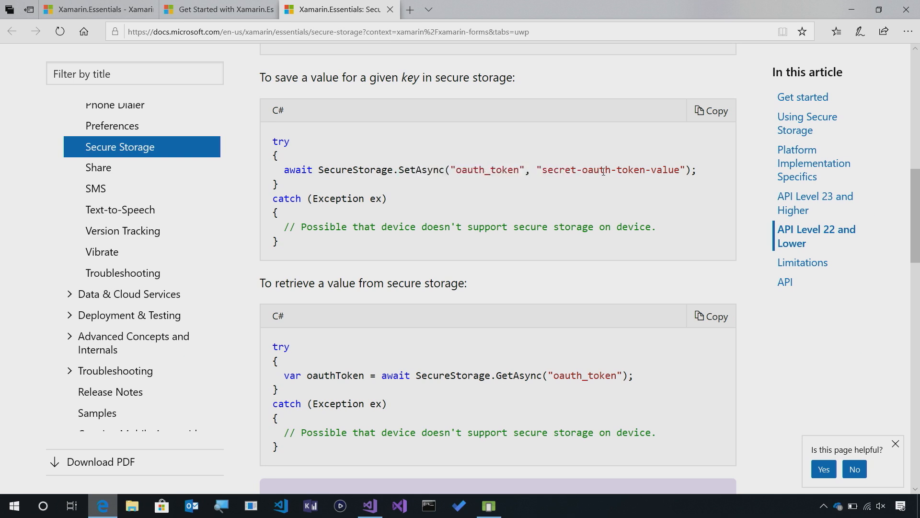
double_click(596, 169)
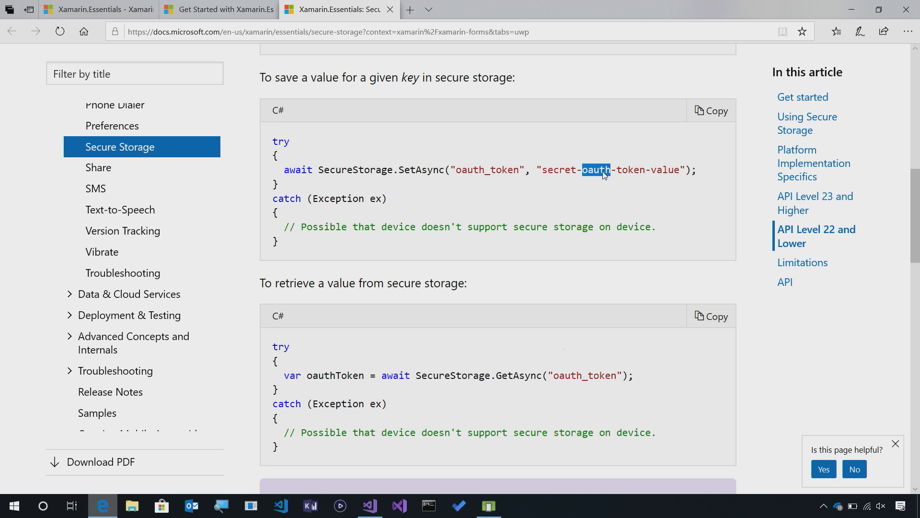
mouse_move(587, 154)
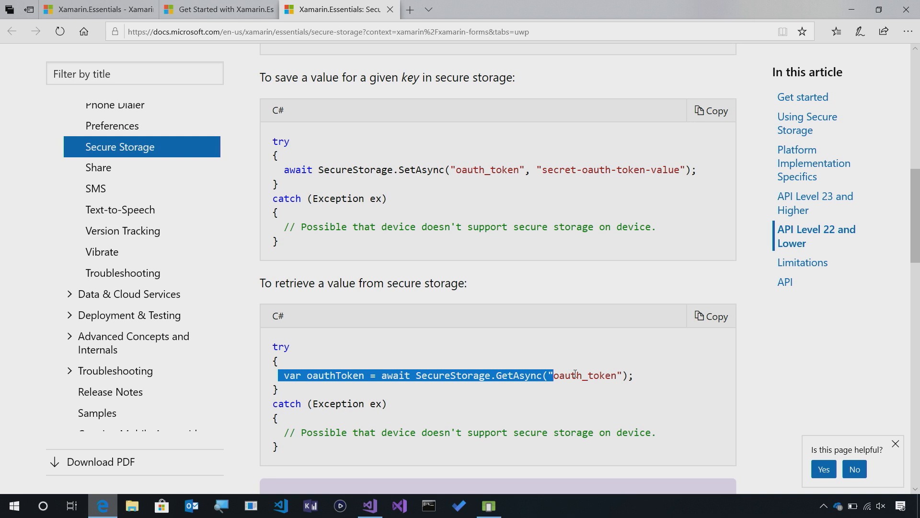
mouse_move(562, 376)
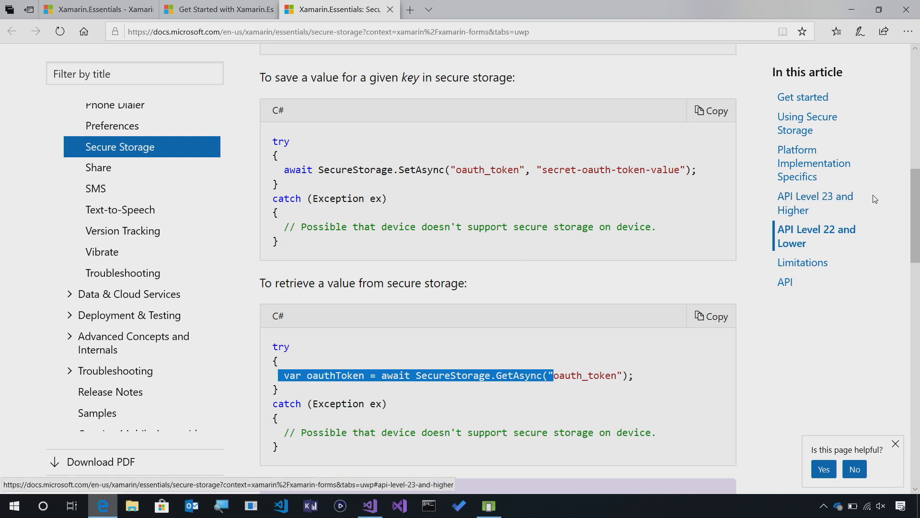
- Read the Android and iOS platform implementation specifics, then bring the Android emulator forward
scroll(down, 3)
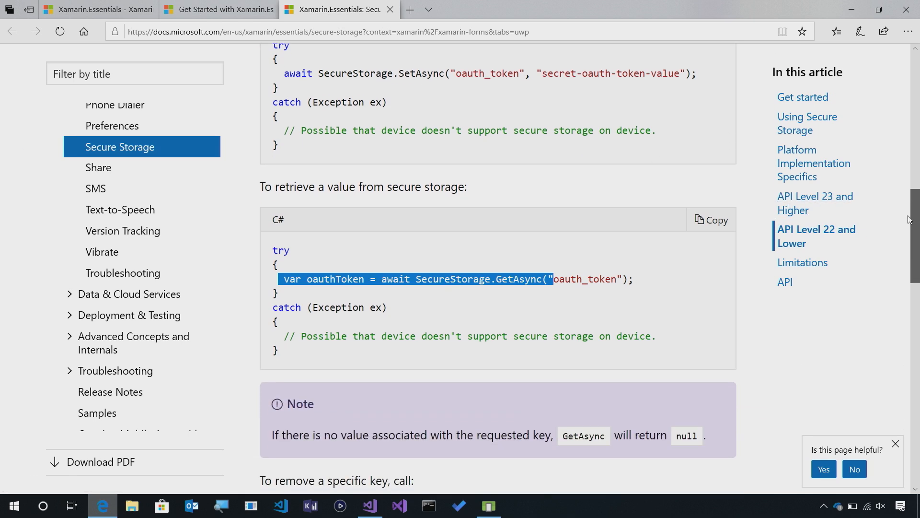
scroll(down, 3)
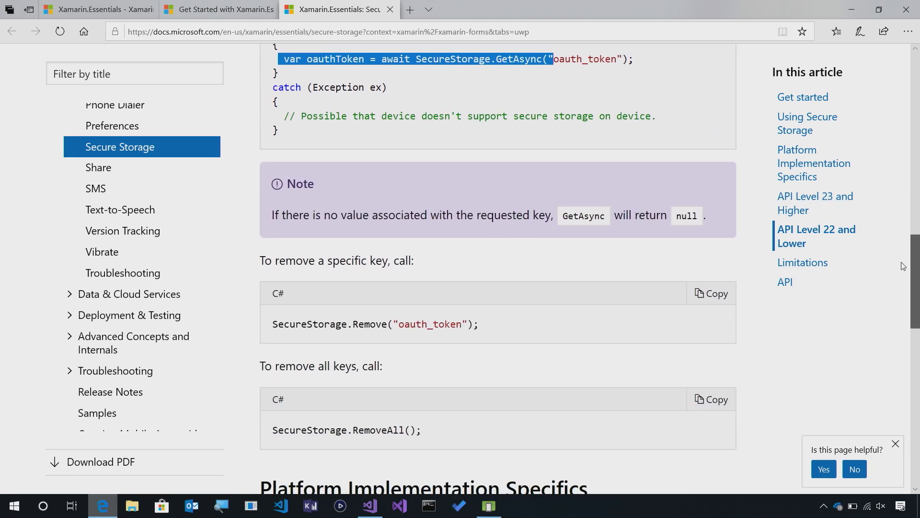
scroll(down, 3)
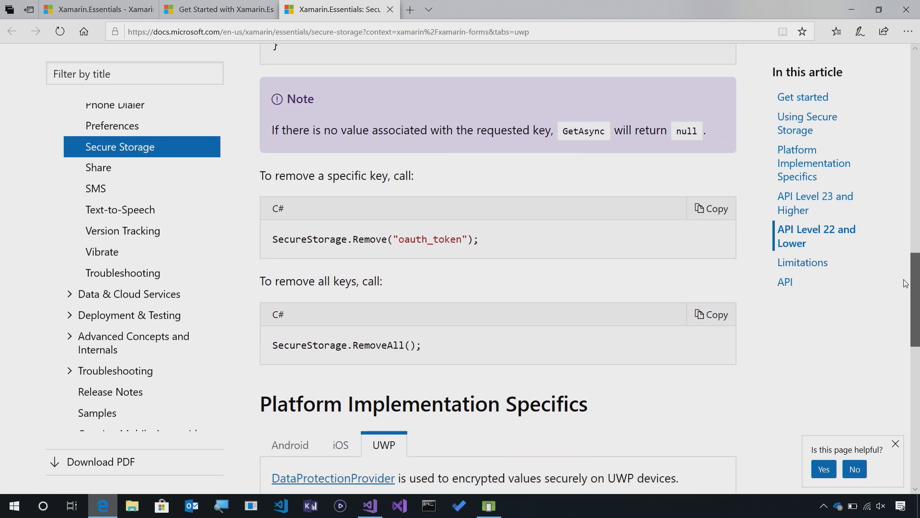
scroll(down, 3)
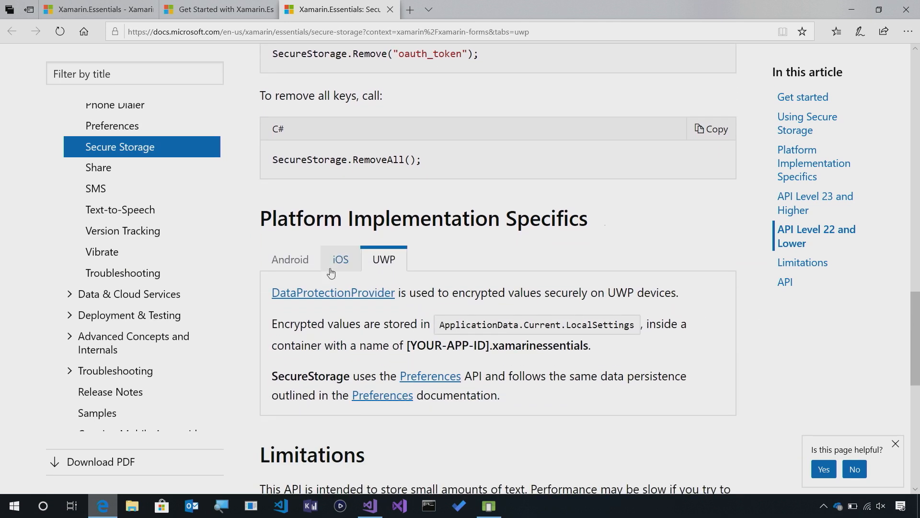
click(289, 259)
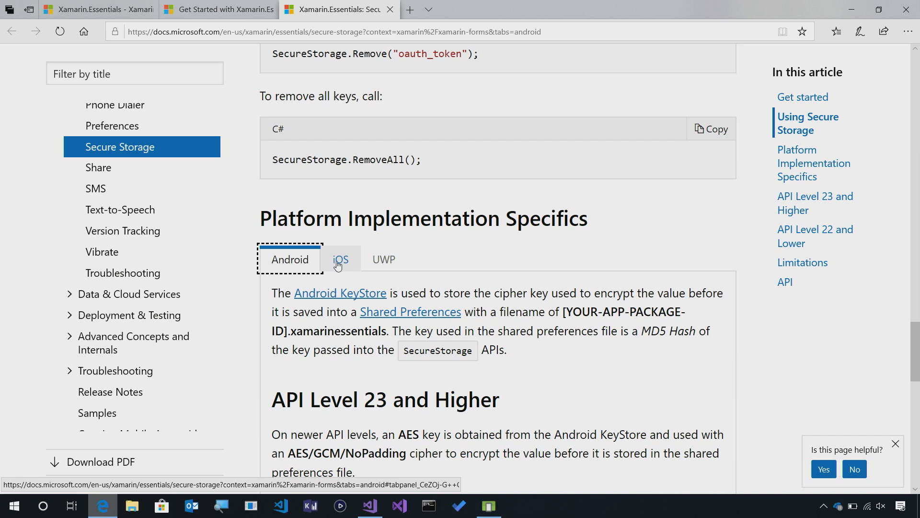
click(341, 259)
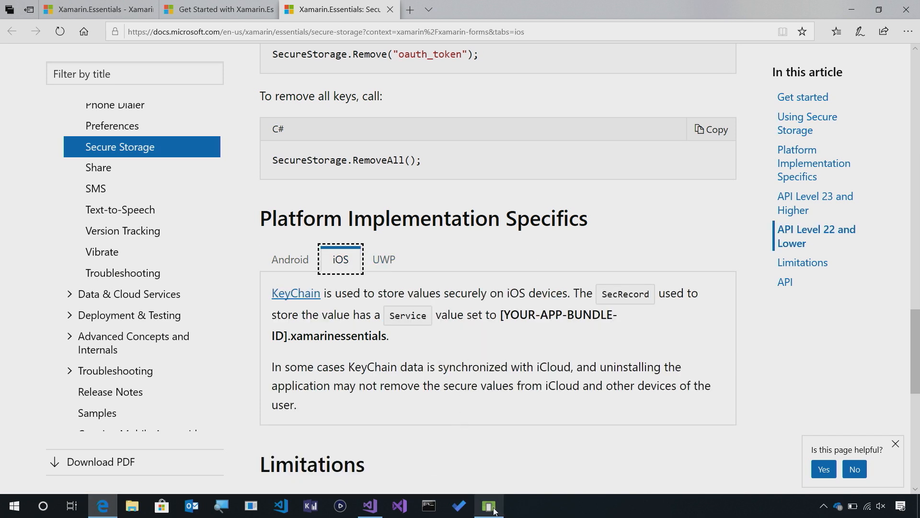
click(488, 505)
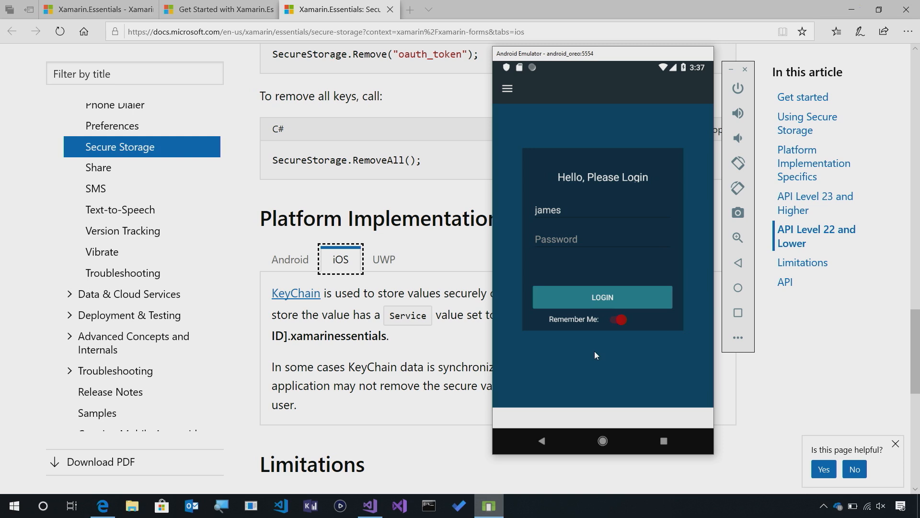
mouse_move(644, 321)
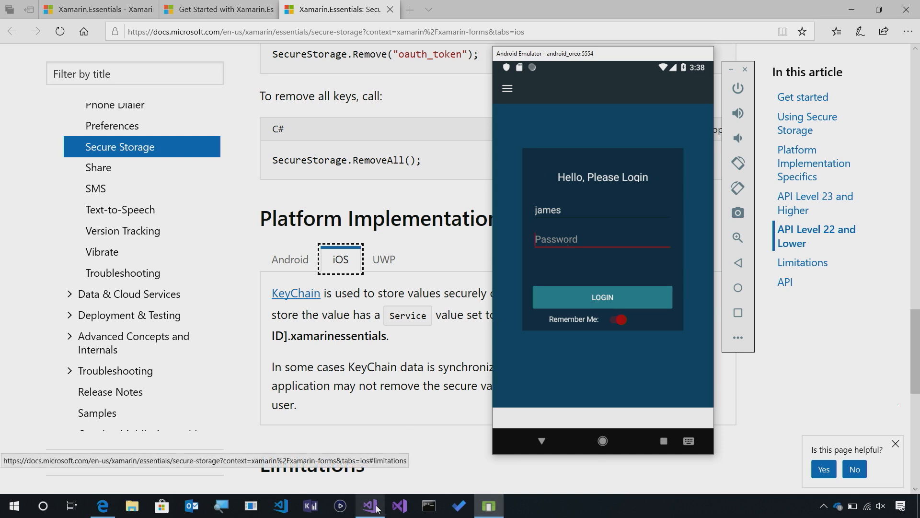
- Return from the emulator's login screen to the AppEssentials solution in Visual Studio
click(369, 506)
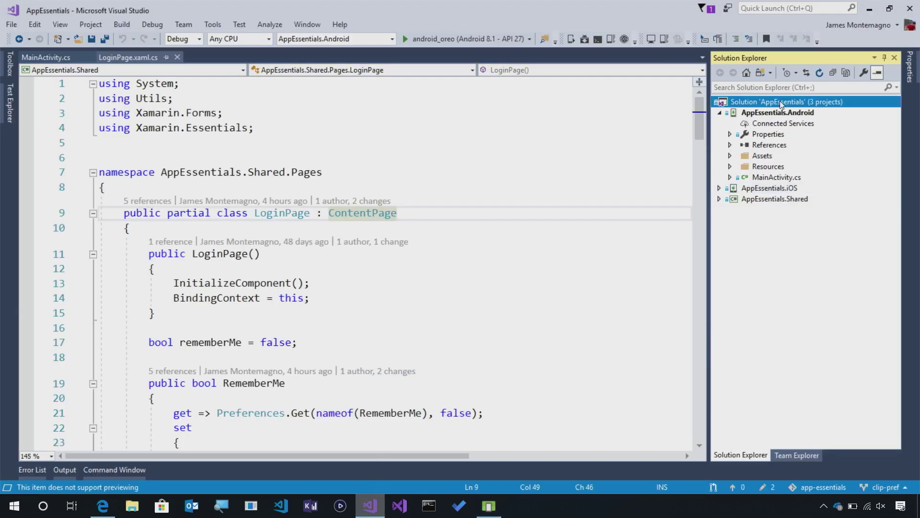
- Manage NuGet packages for the solution, showing Xamarin.Essentials 1.0.1 installed in all three projects
right_click(780, 102)
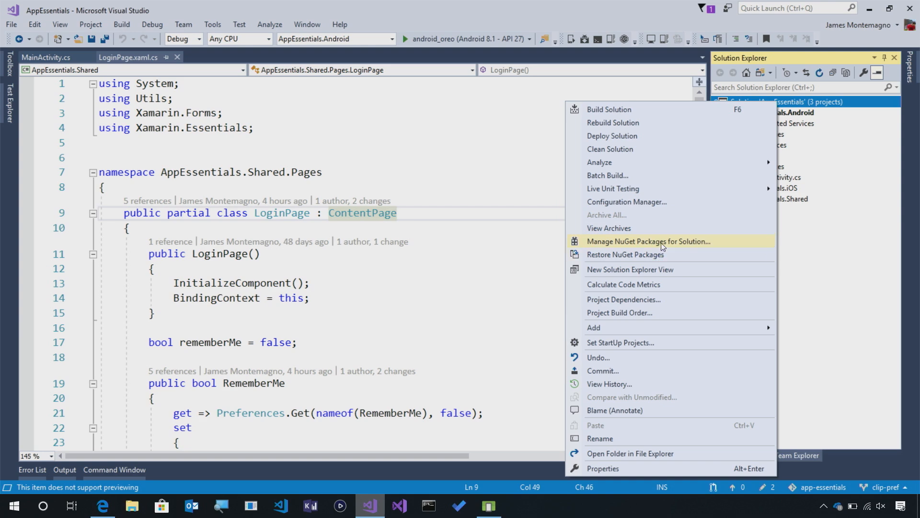
click(648, 242)
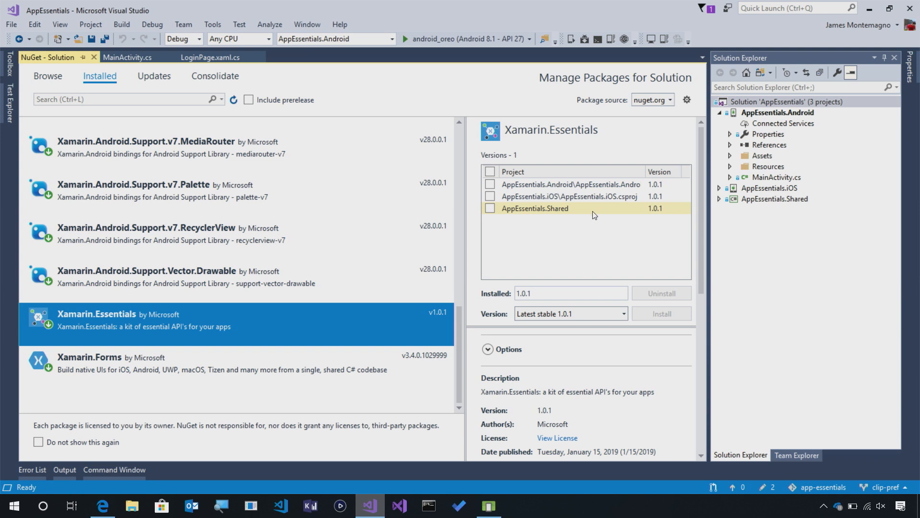
mouse_move(593, 218)
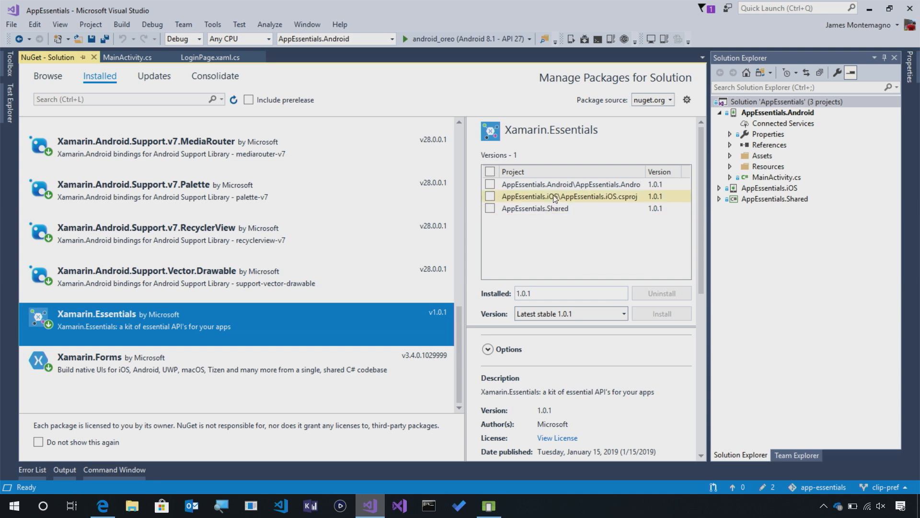
mouse_move(123, 60)
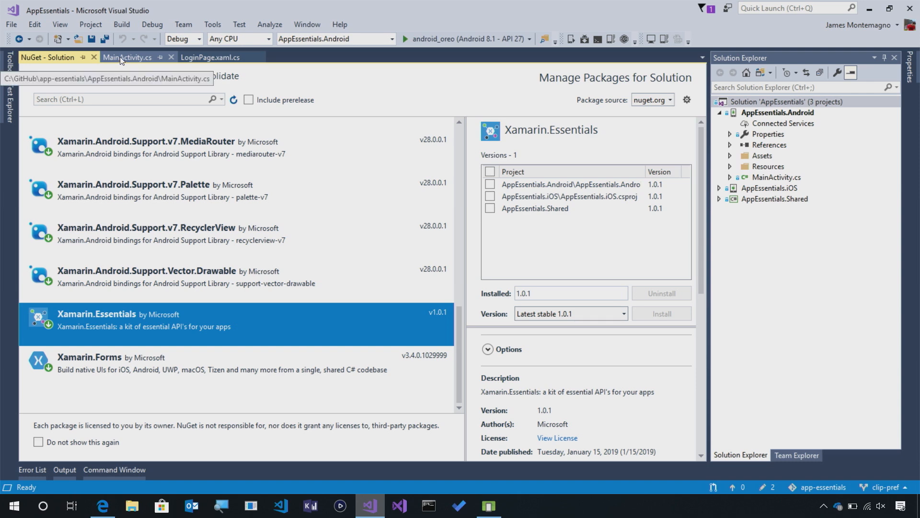
- Review MainActivity.cs Platform.Init and OnRequestPermissionsResult, then return to LoginPage.xaml.cs
click(128, 58)
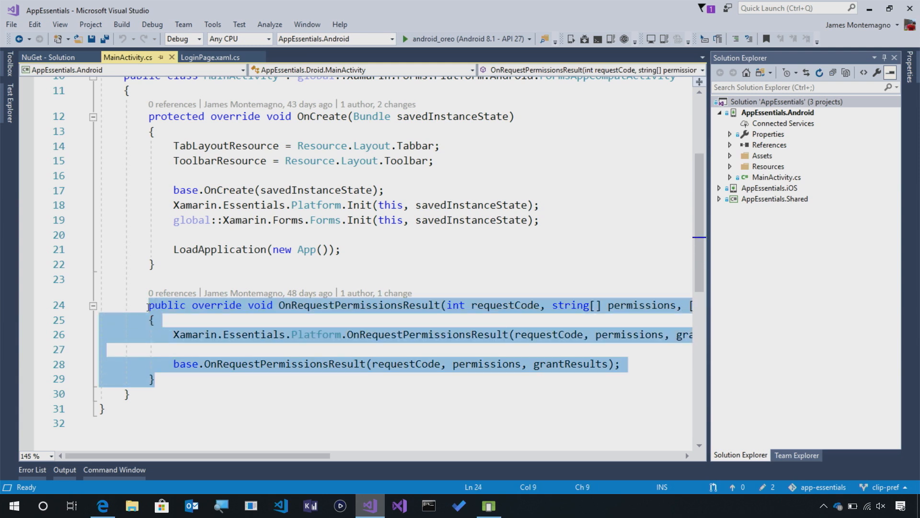
mouse_move(153, 309)
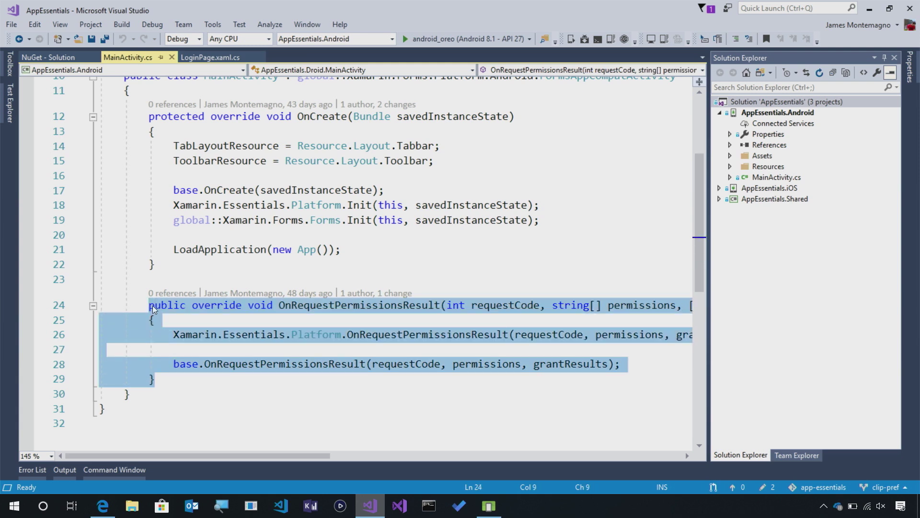
click(210, 58)
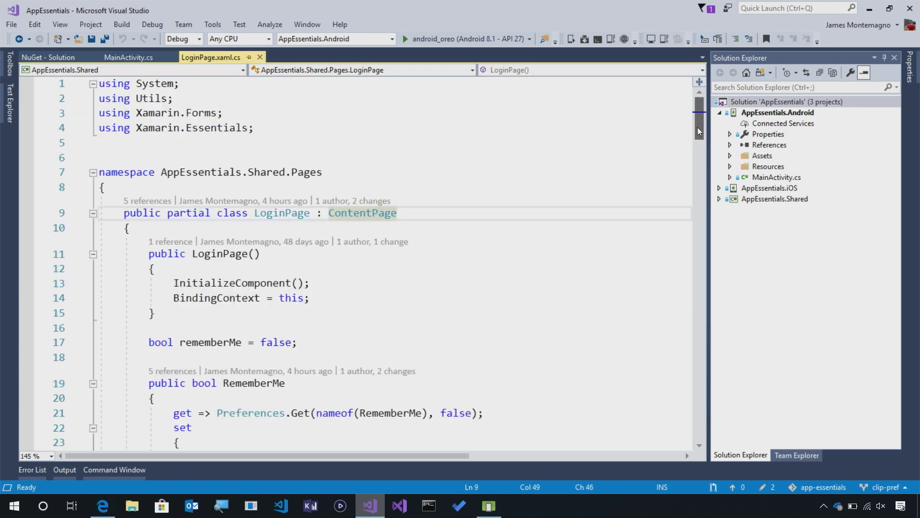
- Scroll to Handle_Clicked and comment out the three await lines in the isValid block, leaving a blank line
scroll(down, 3)
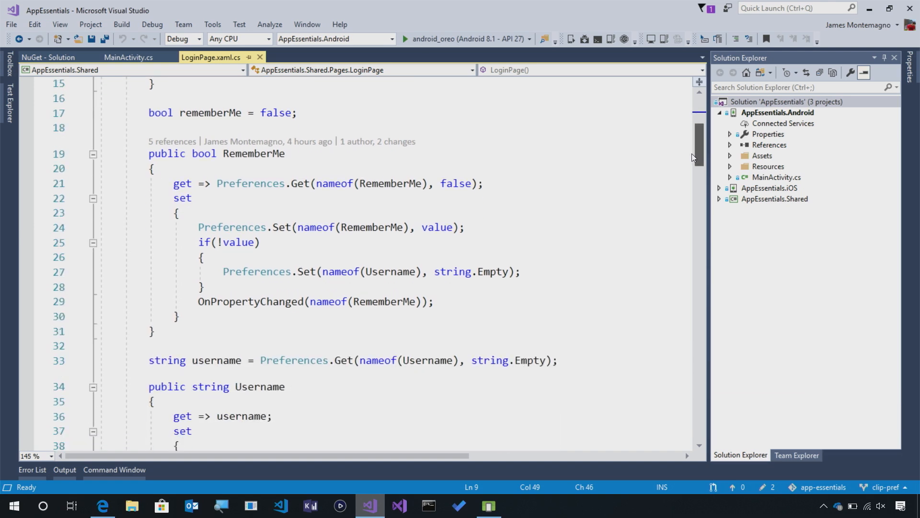
scroll(down, 3)
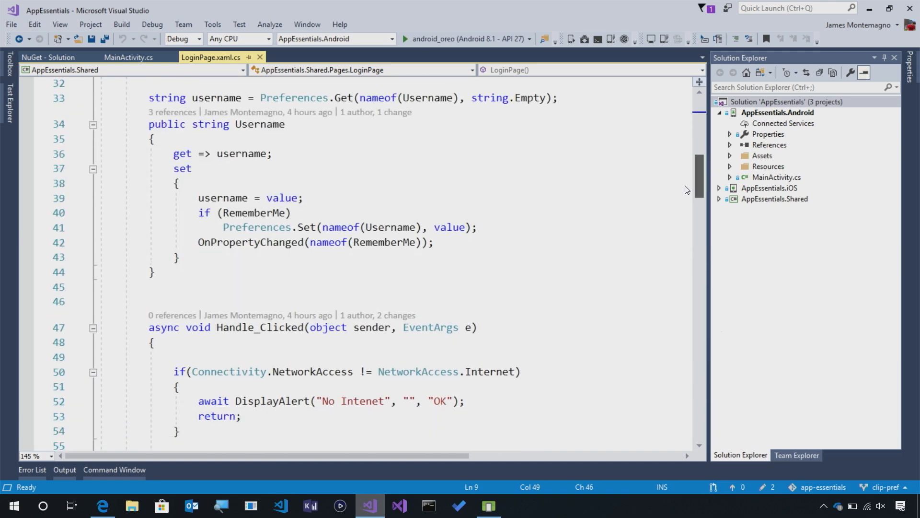
scroll(down, 3)
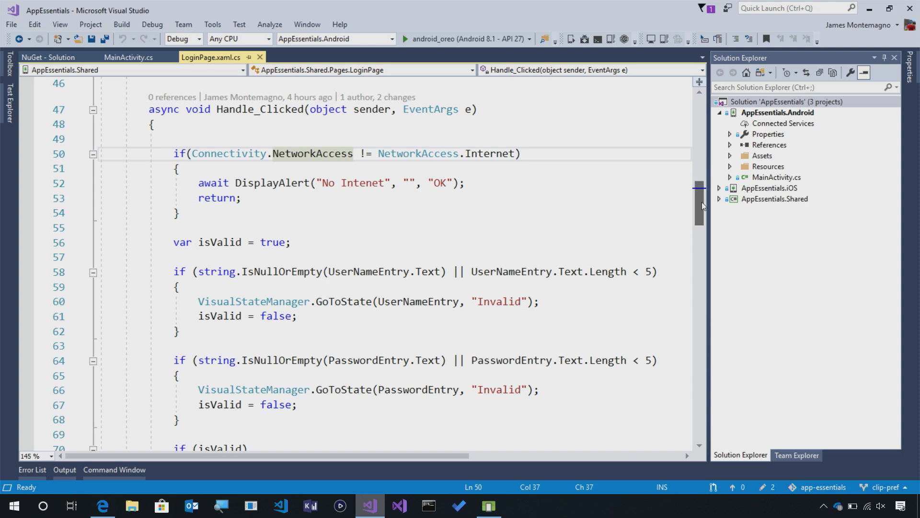
scroll(down, 3)
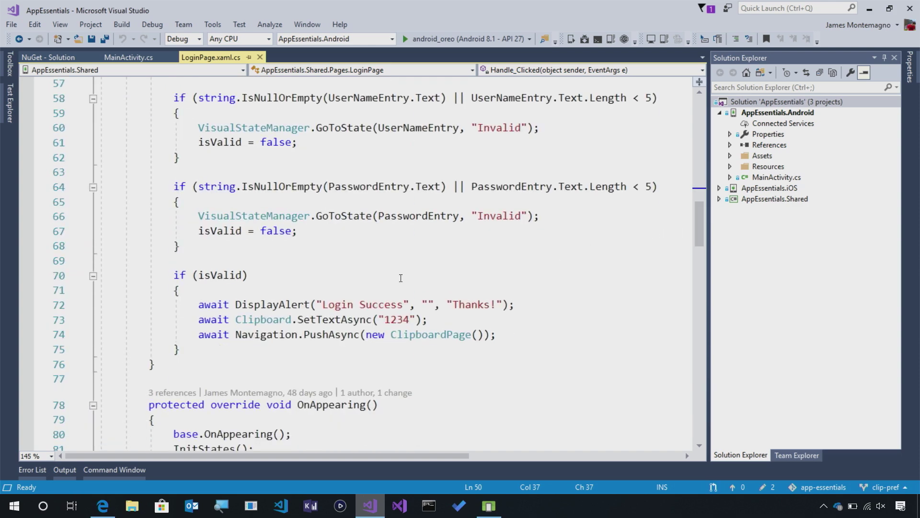
click(236, 304)
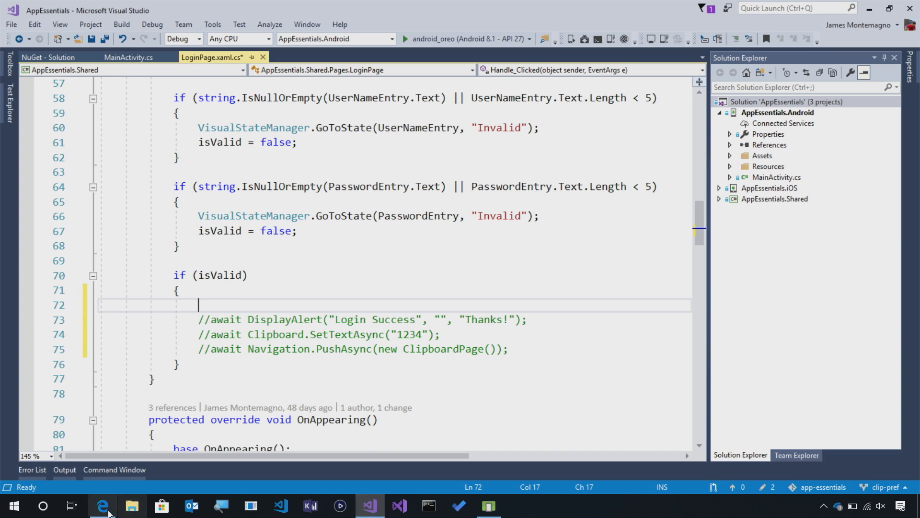
- Save PasswordEntry.Text under key "token" with SecureStorage.SetAsync in try/catch, with a breakpoint after it
click(101, 506)
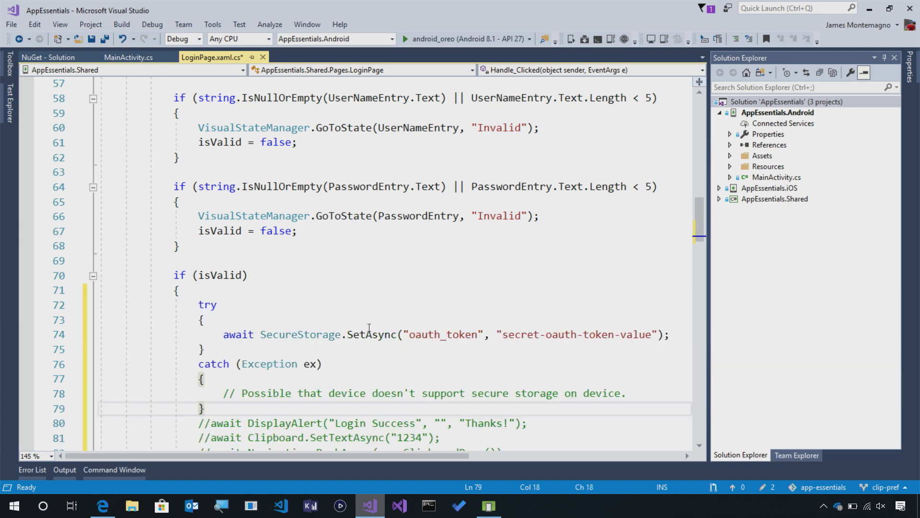
double_click(441, 334)
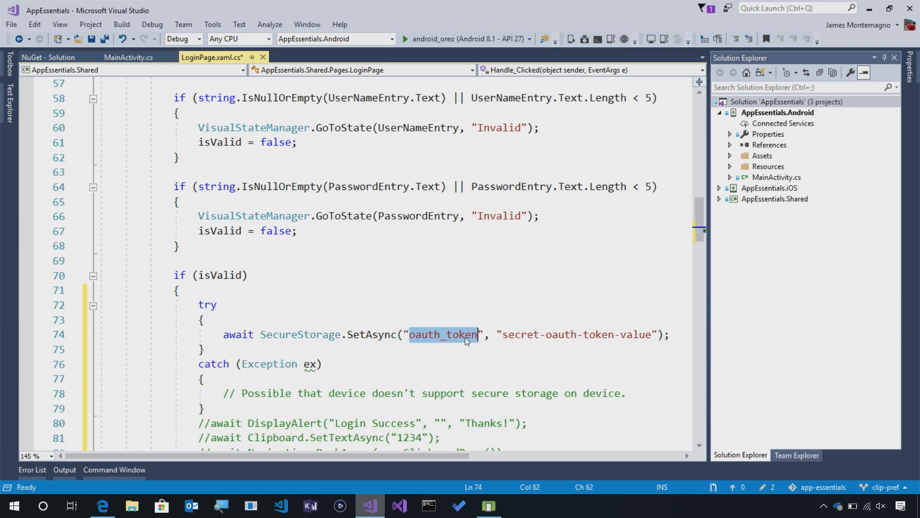
text(token)
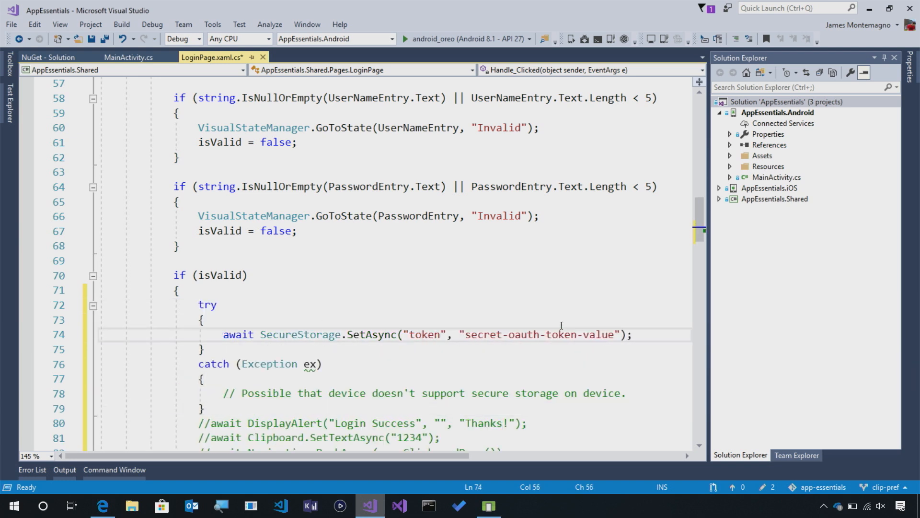
double_click(540, 333)
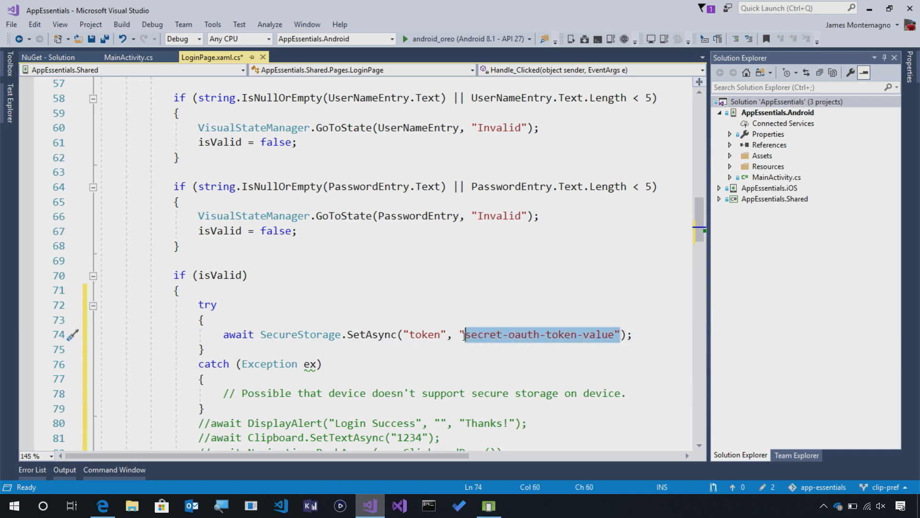
text(PasswordEntry.tex)
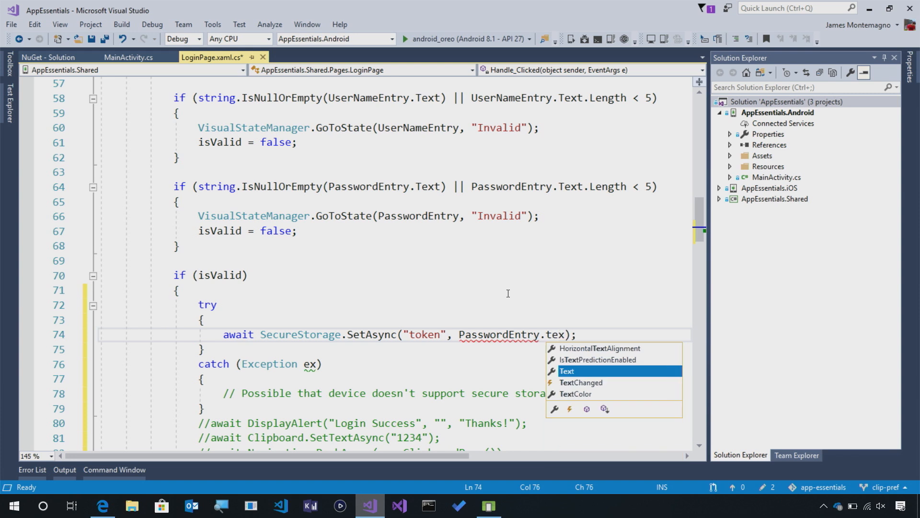
key(Tab)
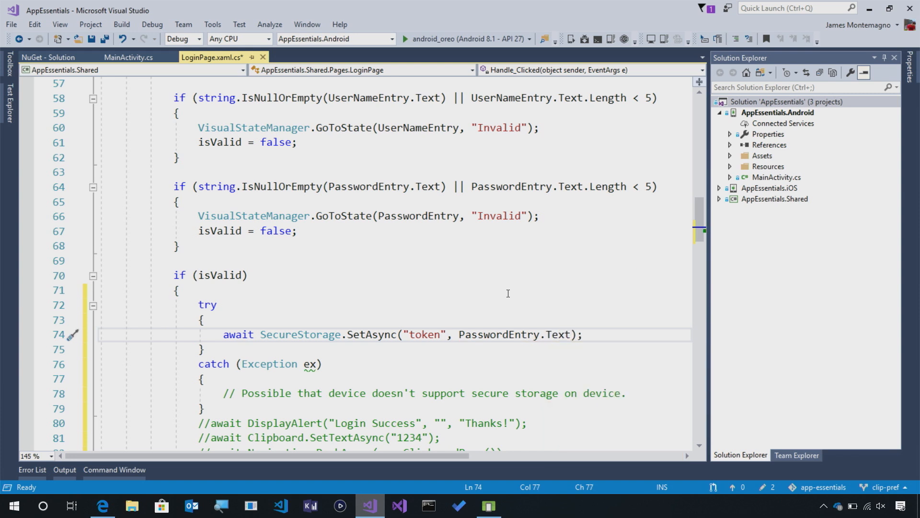
key(Ctrl+S)
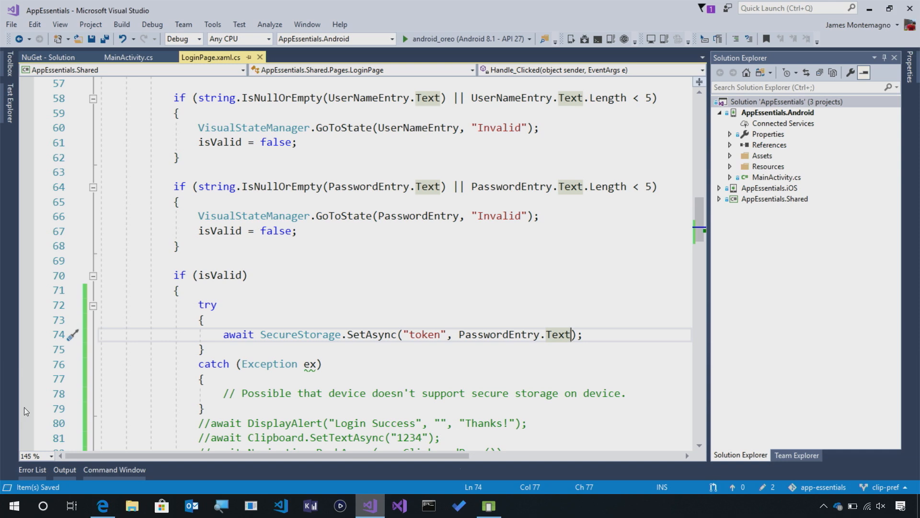
click(27, 408)
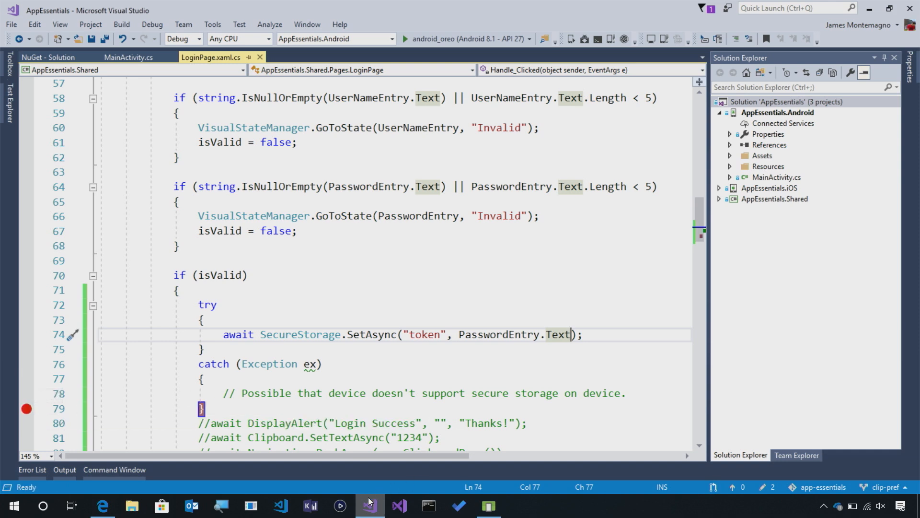
mouse_move(370, 507)
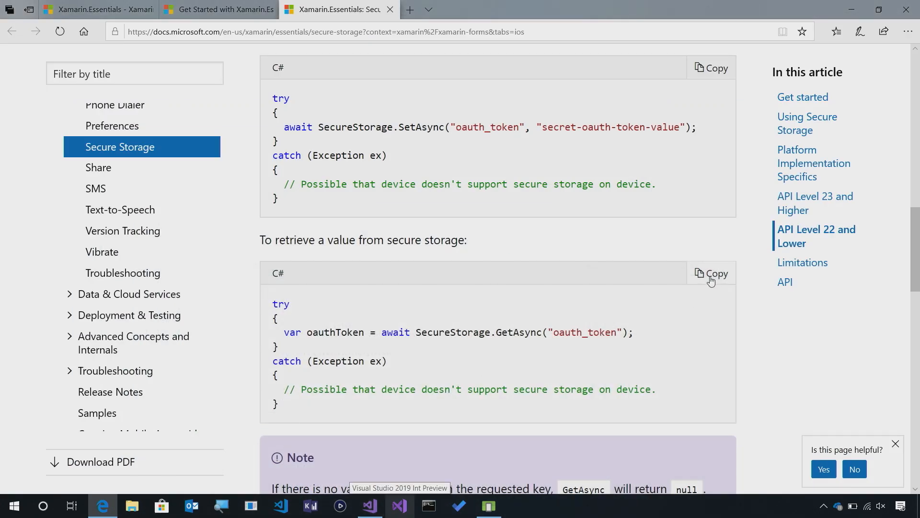
mouse_move(400, 478)
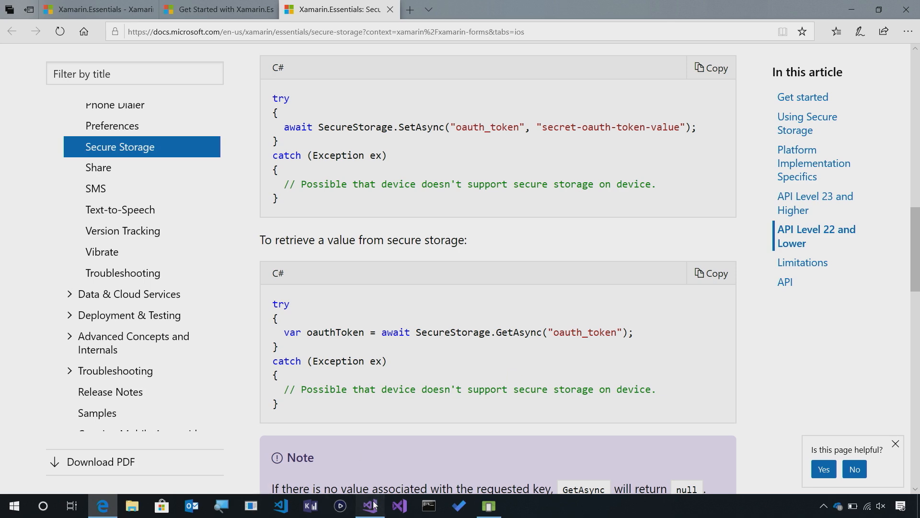
click(372, 506)
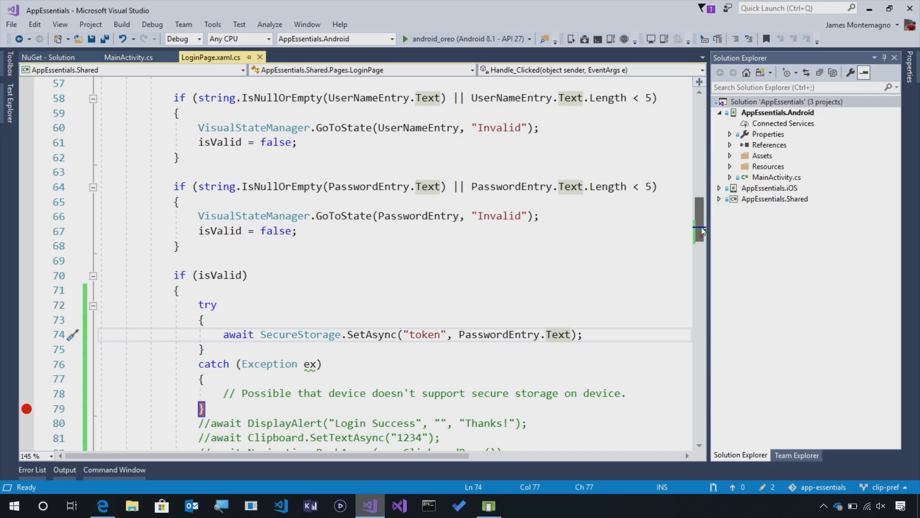
mouse_move(700, 230)
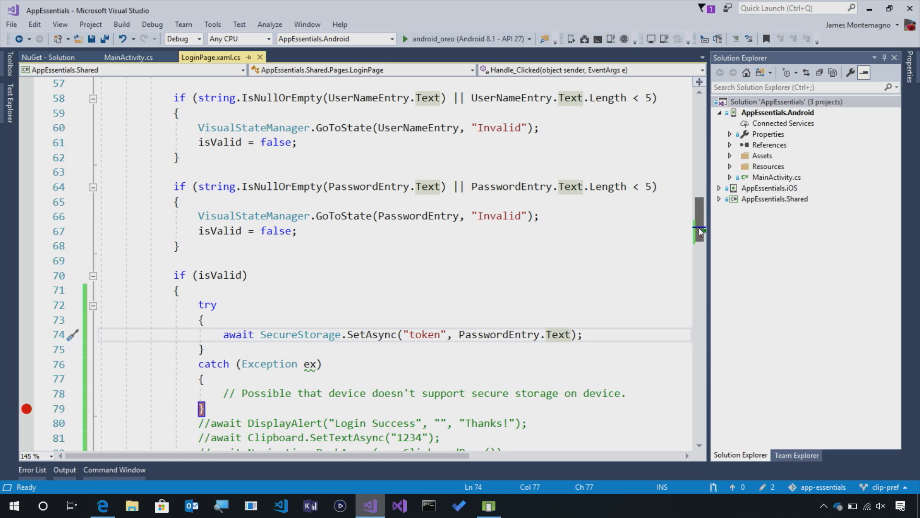
- Make OnAppearing async and set PasswordEntry.Text from SecureStorage.GetAsync("token") in a try/catch
scroll(down, 3)
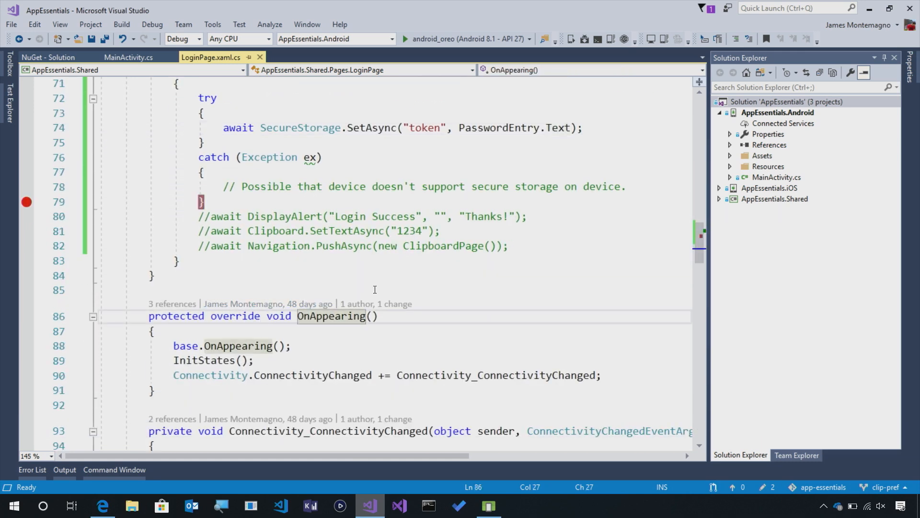
text(async)
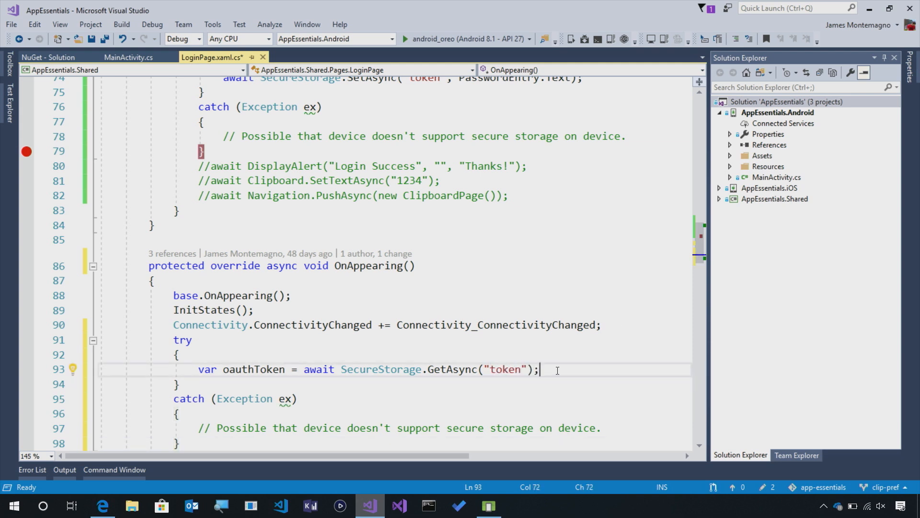
text(Passw)
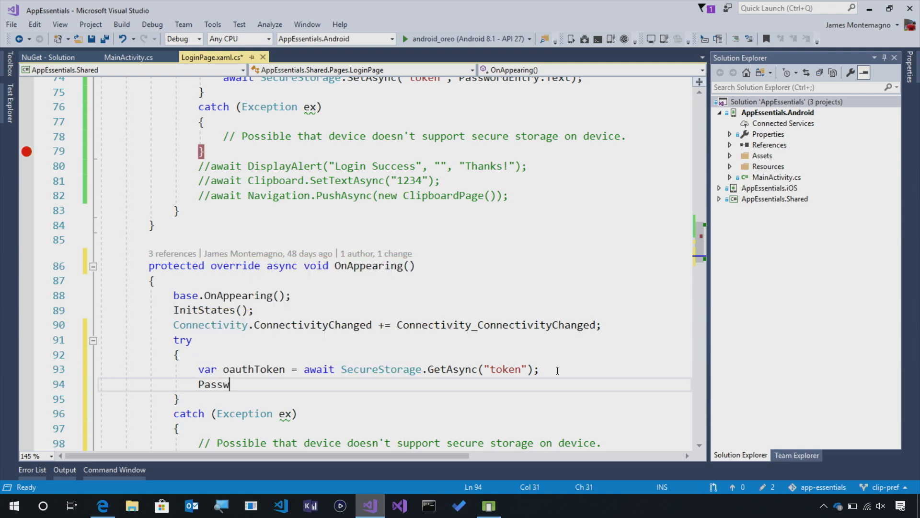
text(ordEntry.Text =)
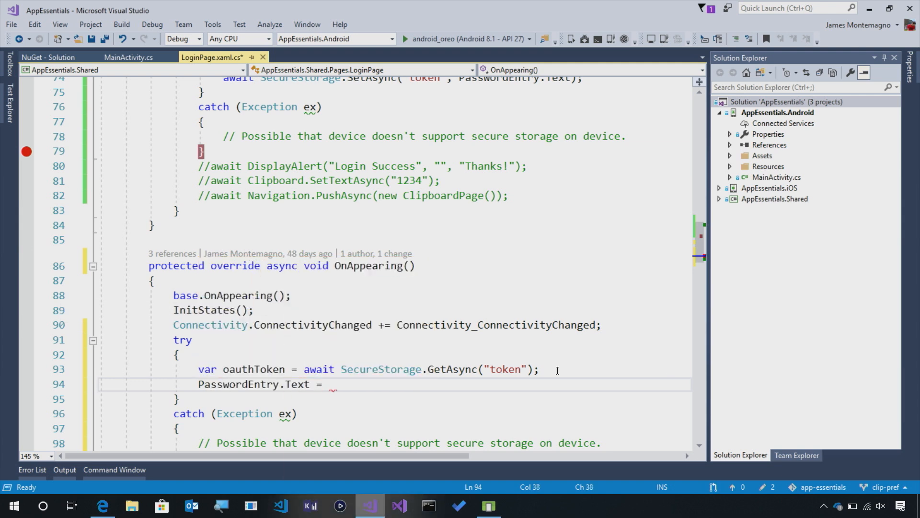
text(oauthToken;)
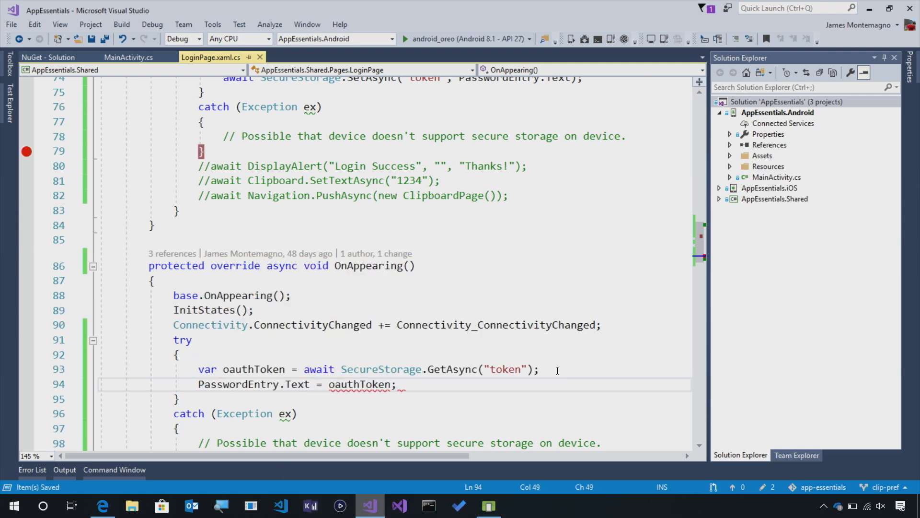
text(password)
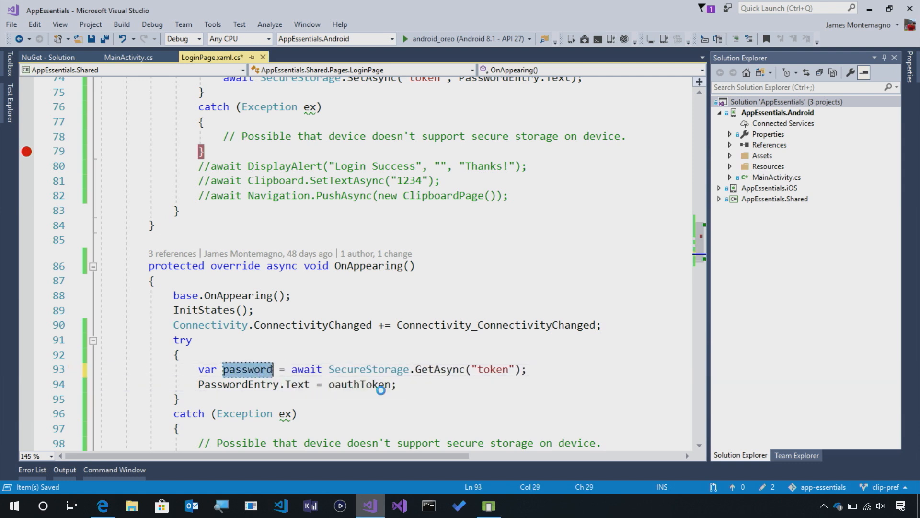
mouse_move(364, 385)
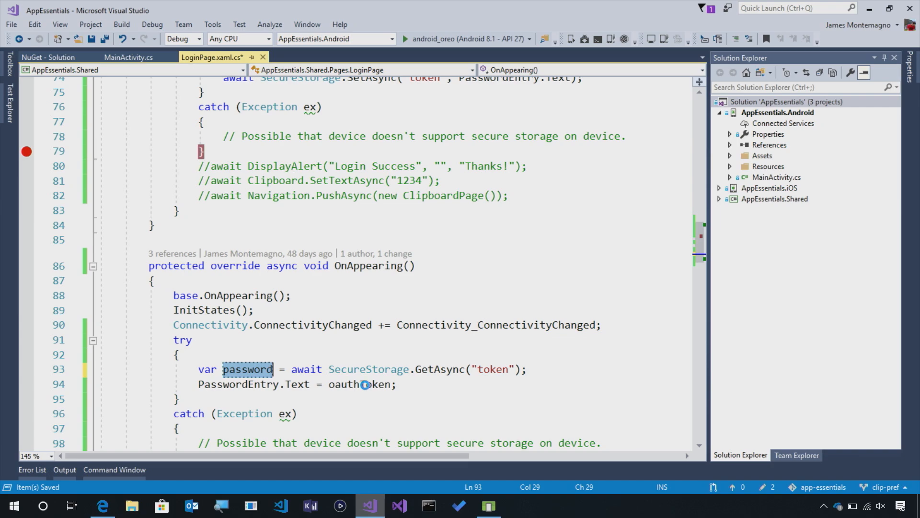
text(password)
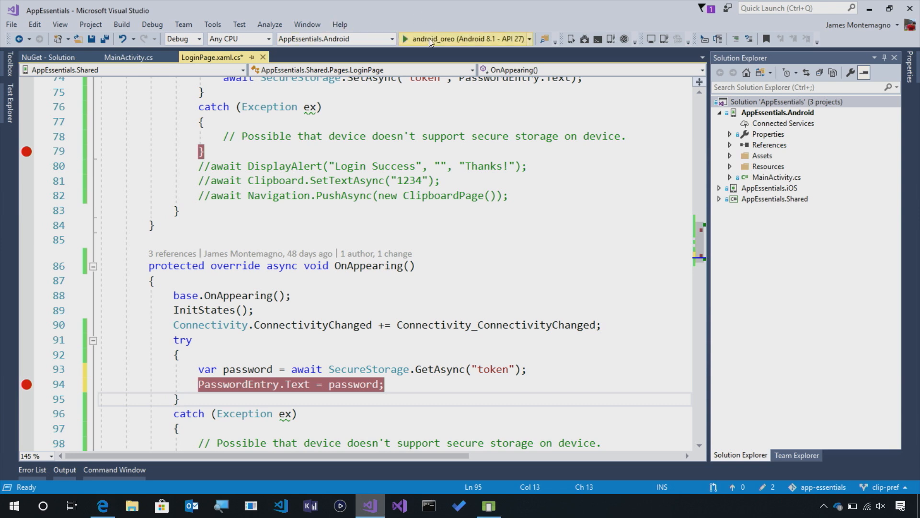
- Debug on android_oreo, step past both SecureStorage breakpoints, resume, and log in with password4
key(ctrl+s)
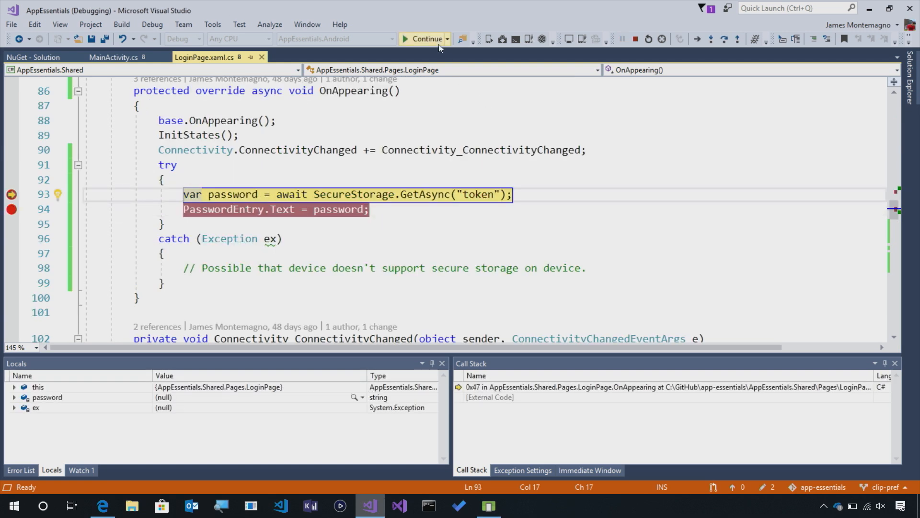
key(F10)
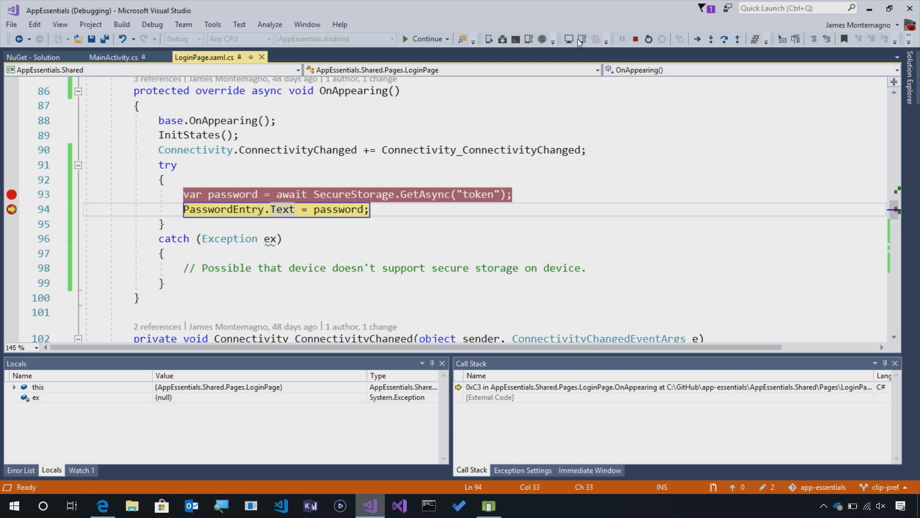
key(F10)
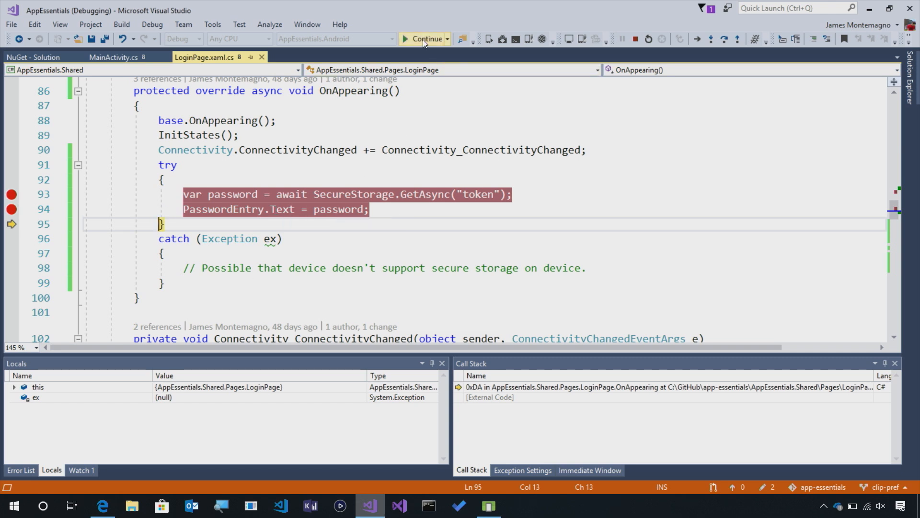
click(425, 38)
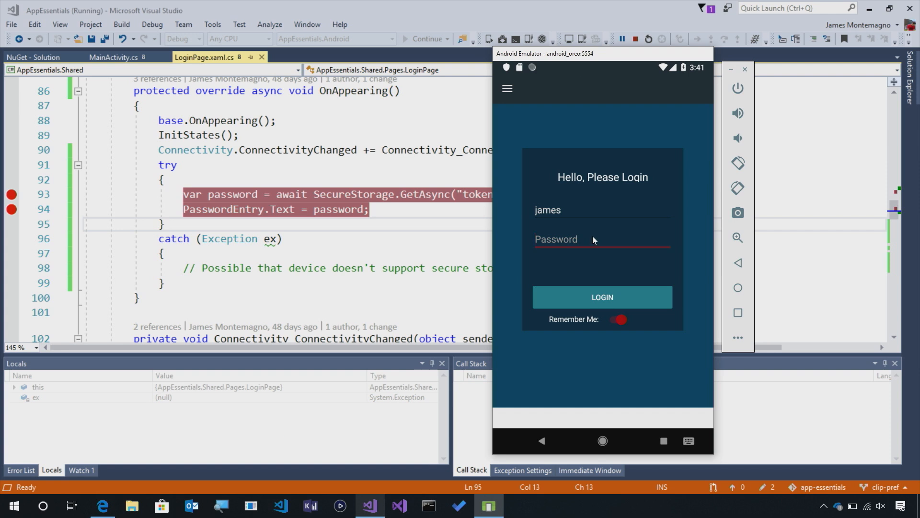
text(password4)
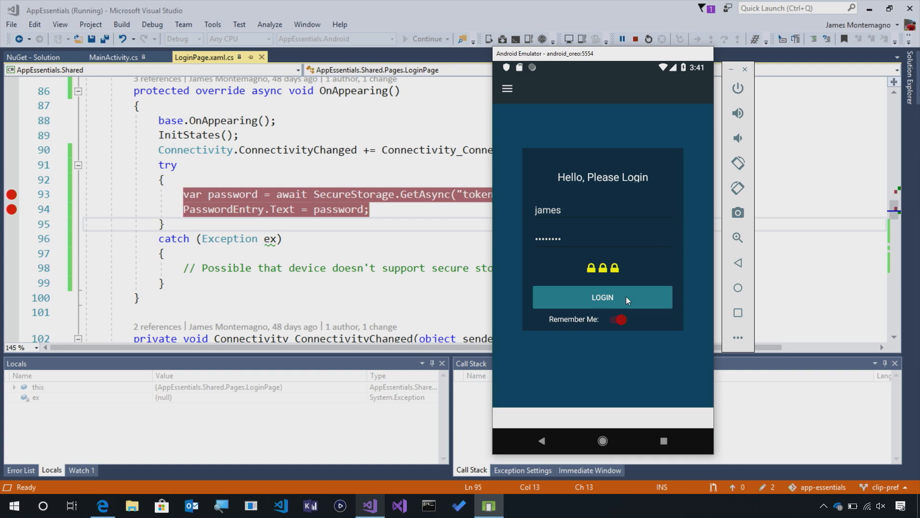
mouse_move(496, 229)
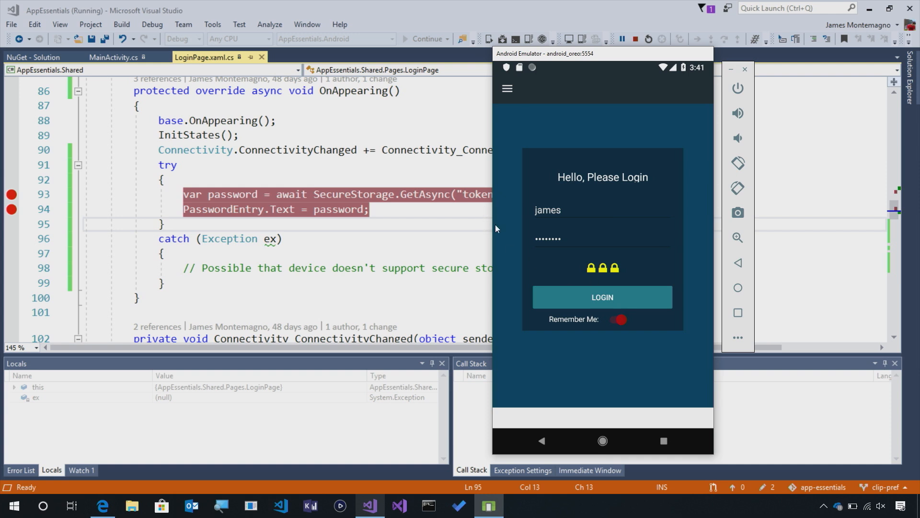
mouse_move(664, 440)
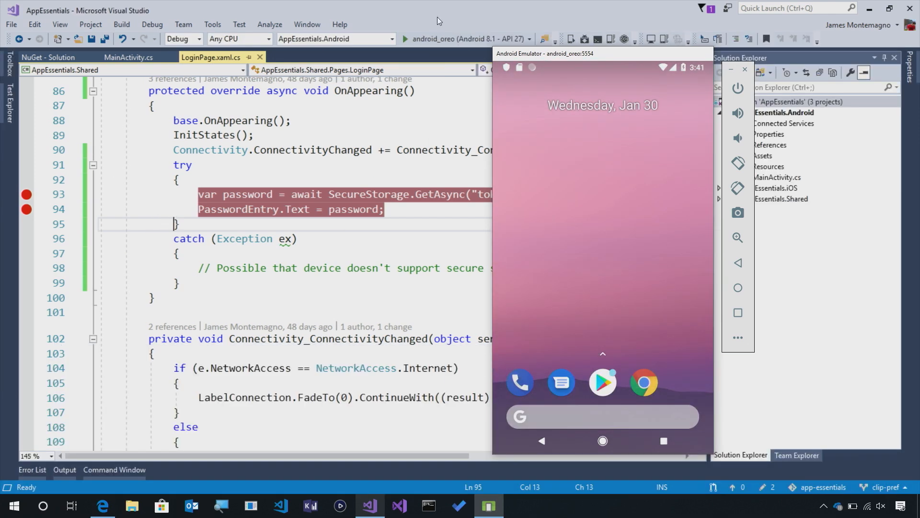
- Relaunch the app on android_oreo under the debugger and continue past the breakpoint to see the password prefilled for james
click(404, 39)
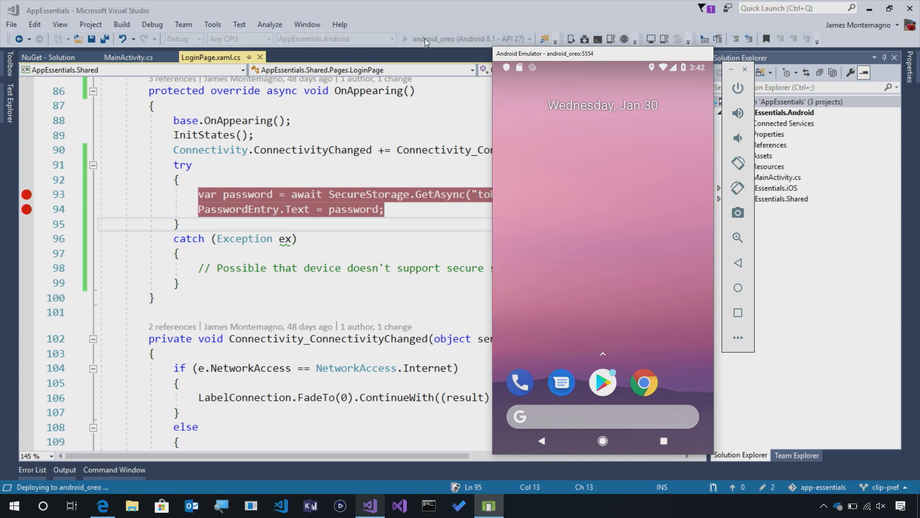
click(404, 38)
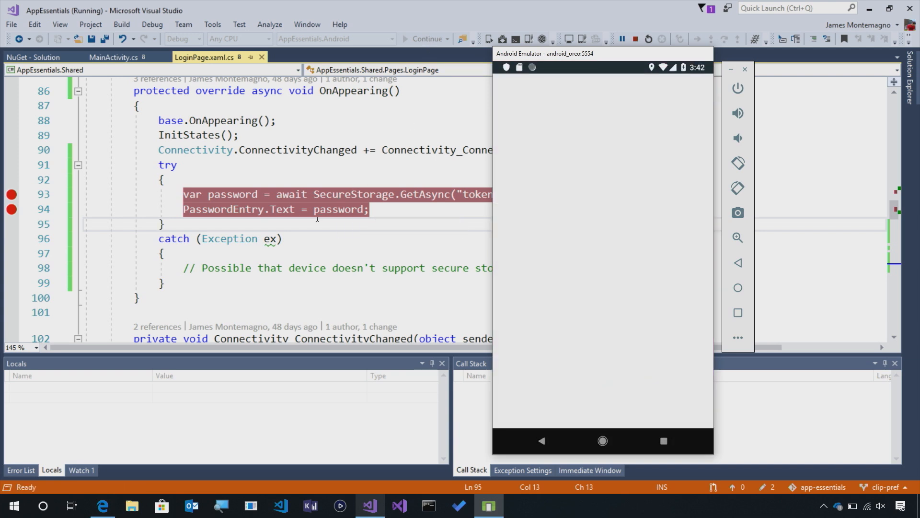
mouse_move(330, 209)
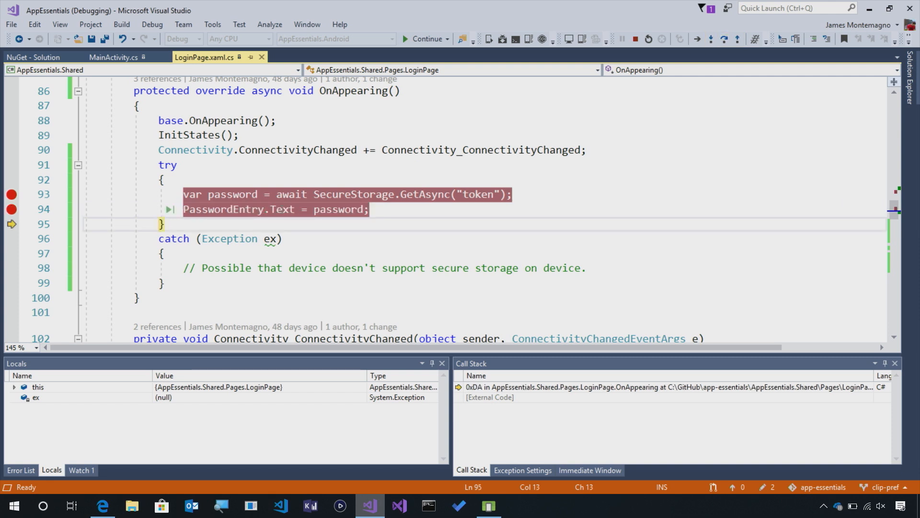
mouse_move(282, 209)
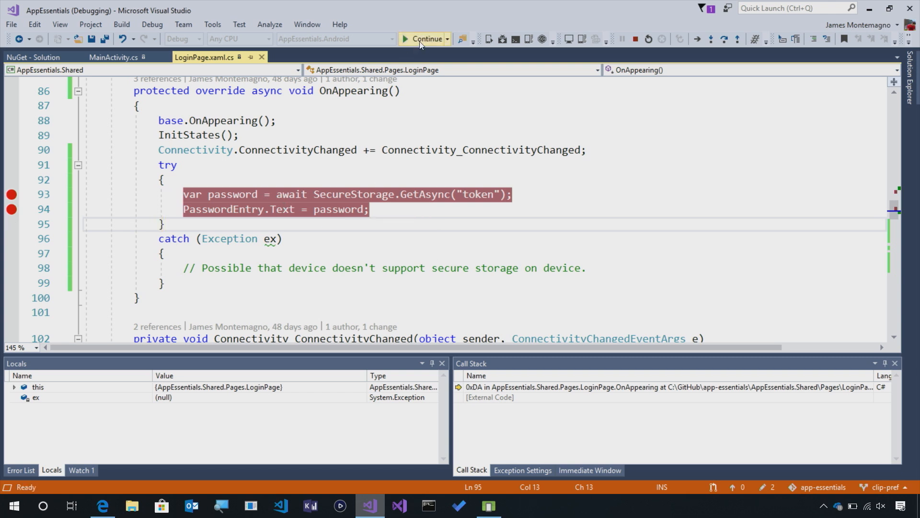
click(425, 39)
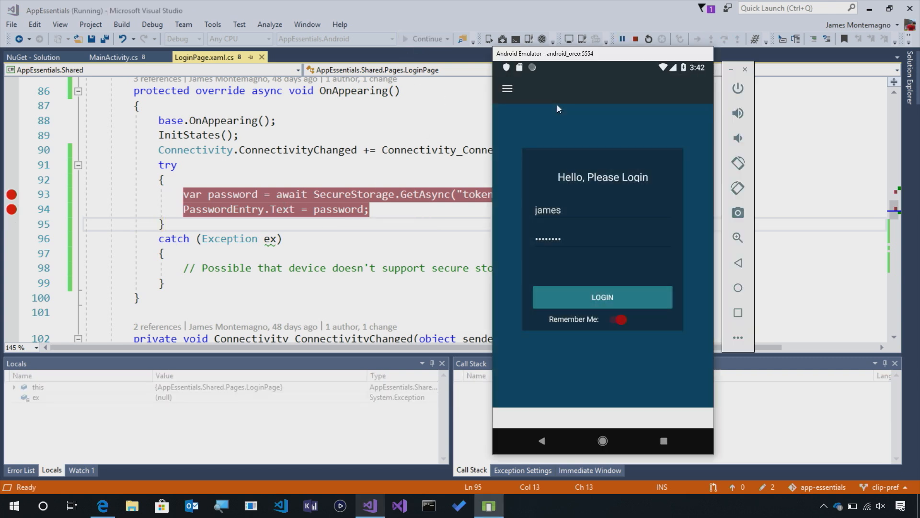